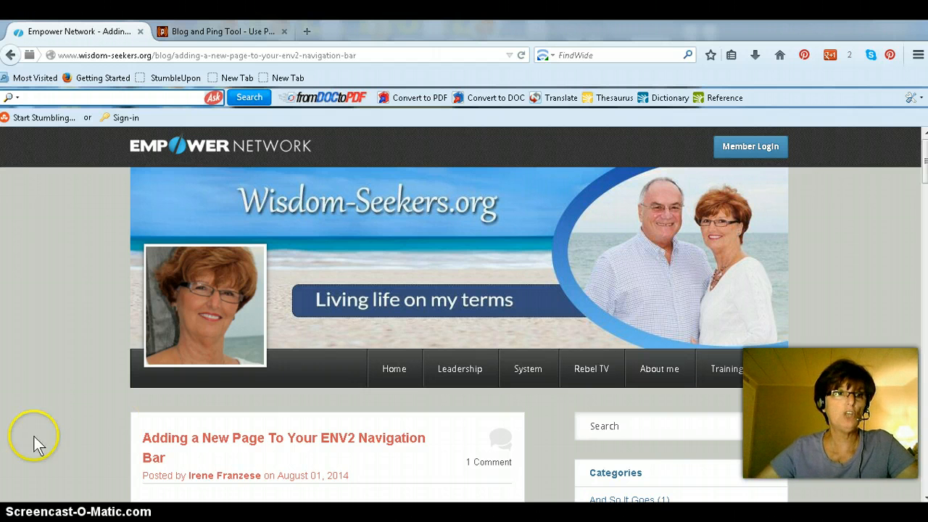
pyautogui.moveTo(55, 403)
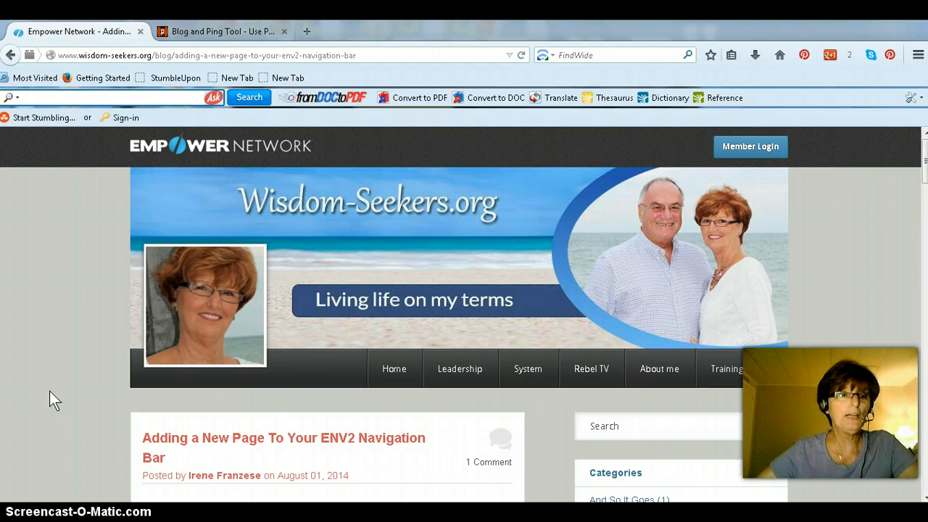
pyautogui.moveTo(64, 223)
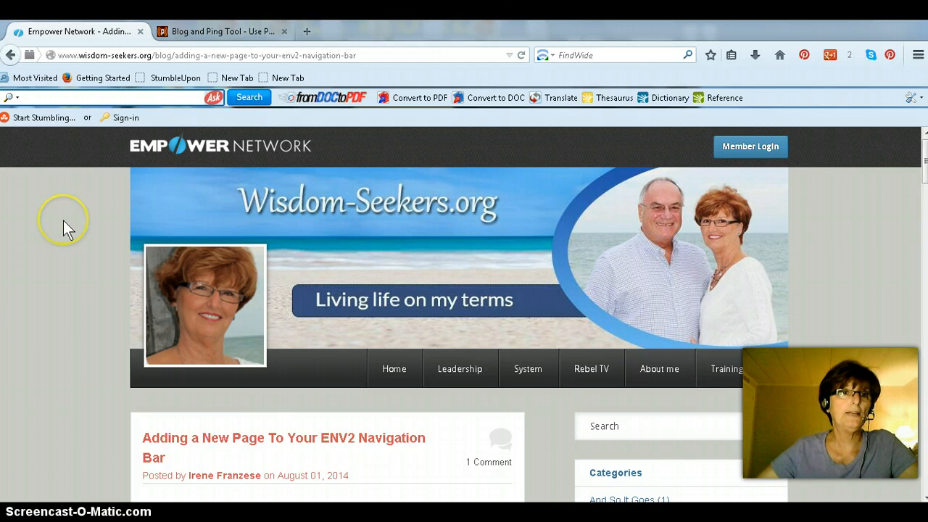
pyautogui.moveTo(67, 228)
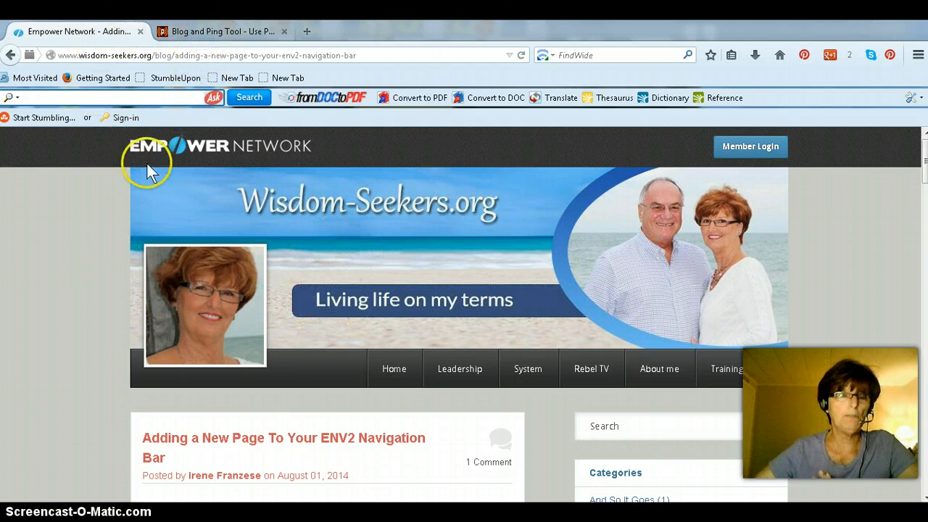
pyautogui.moveTo(340, 278)
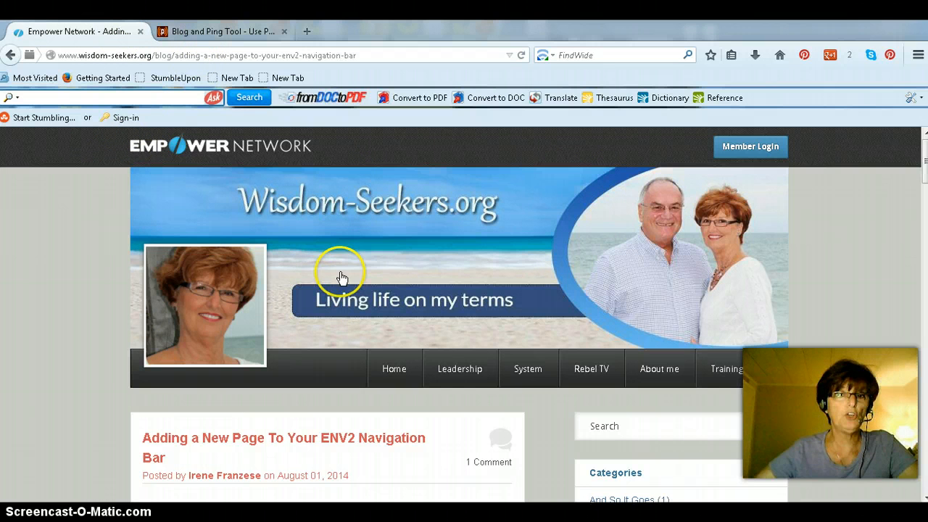
pyautogui.moveTo(91, 60)
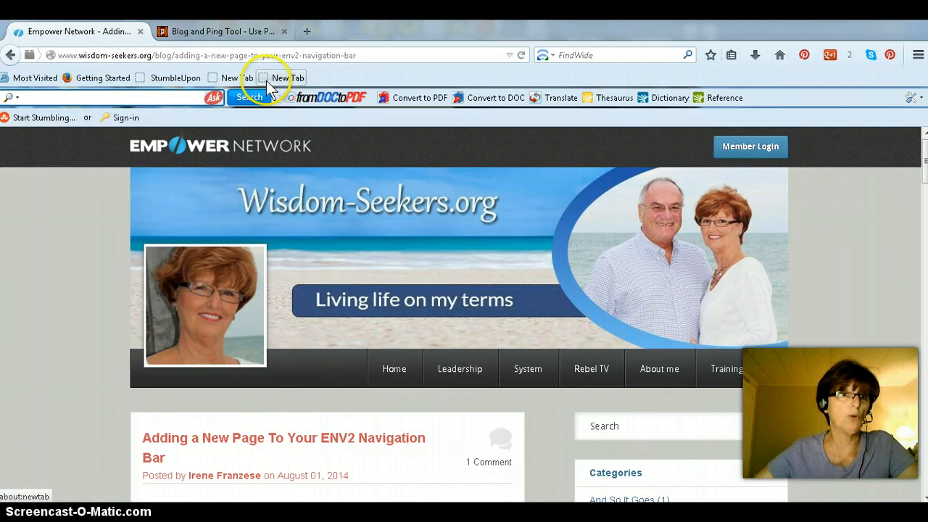
pyautogui.moveTo(221, 31)
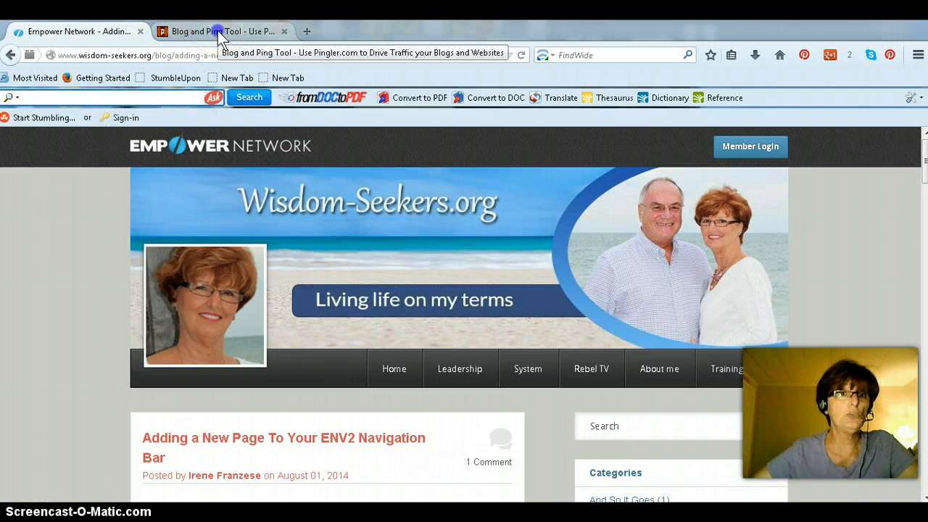
# Switch to the Pingler tab and look over its free ping form
pyautogui.click(217, 31)
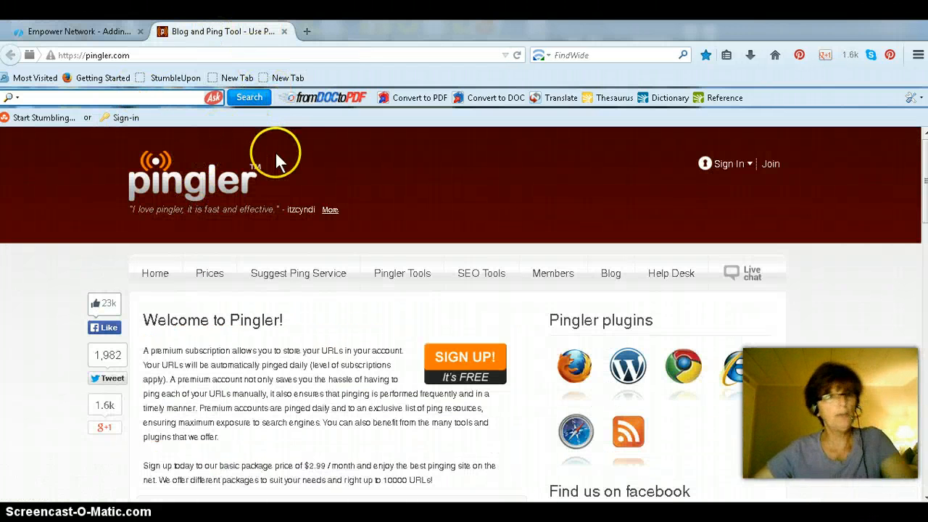
pyautogui.moveTo(427, 179)
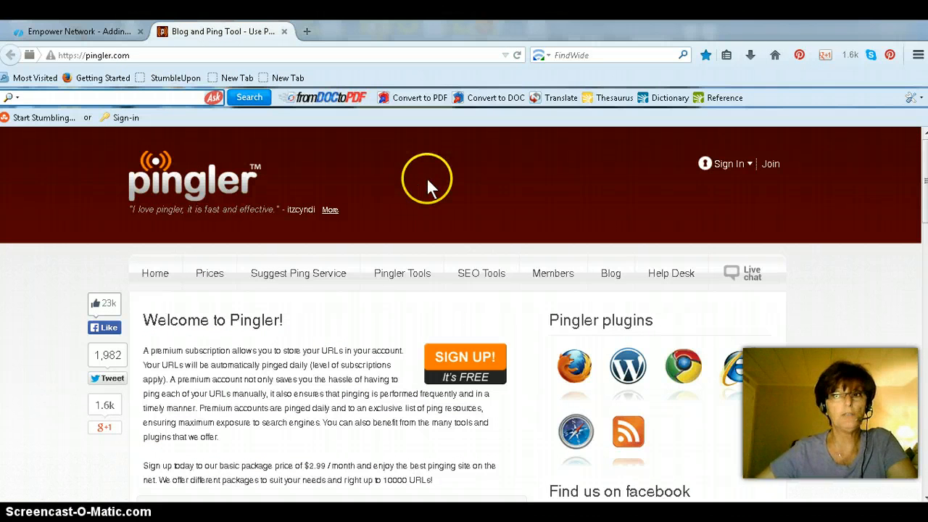
pyautogui.moveTo(605, 195)
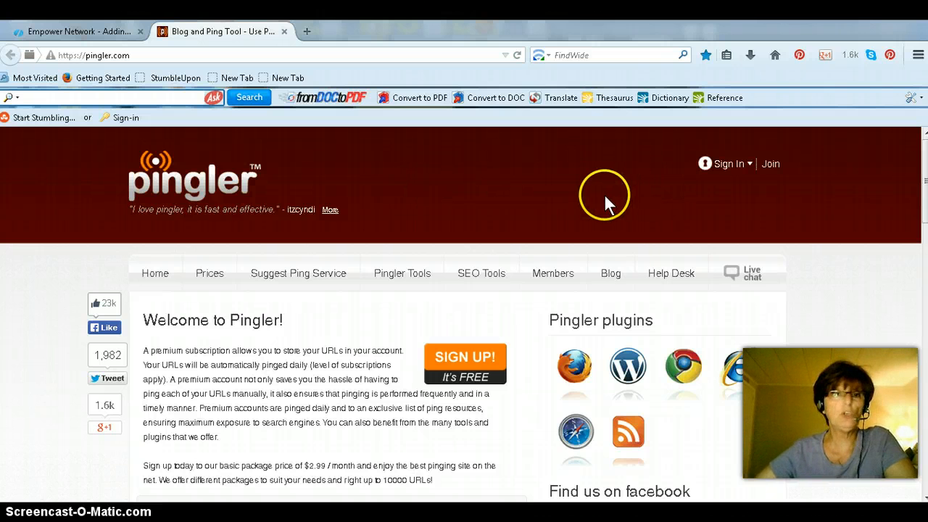
pyautogui.moveTo(483, 199)
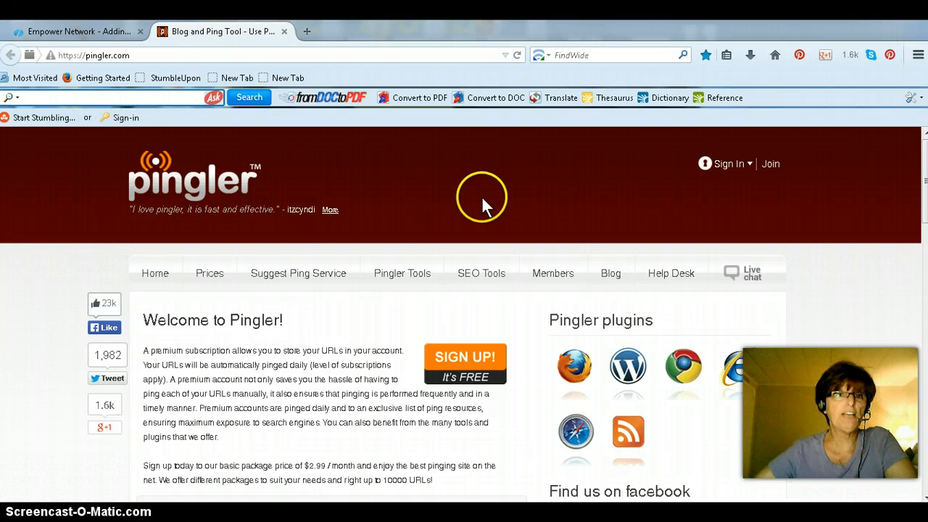
pyautogui.moveTo(482, 273)
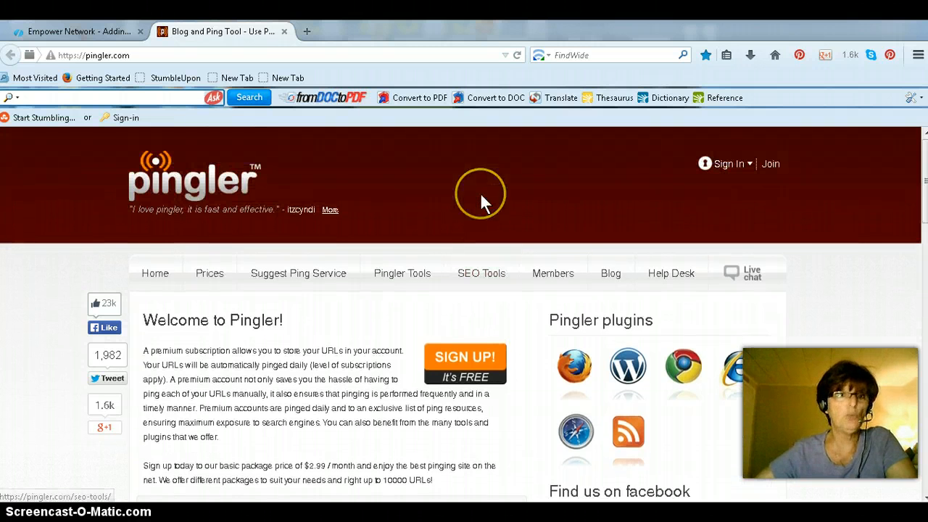
pyautogui.moveTo(484, 203)
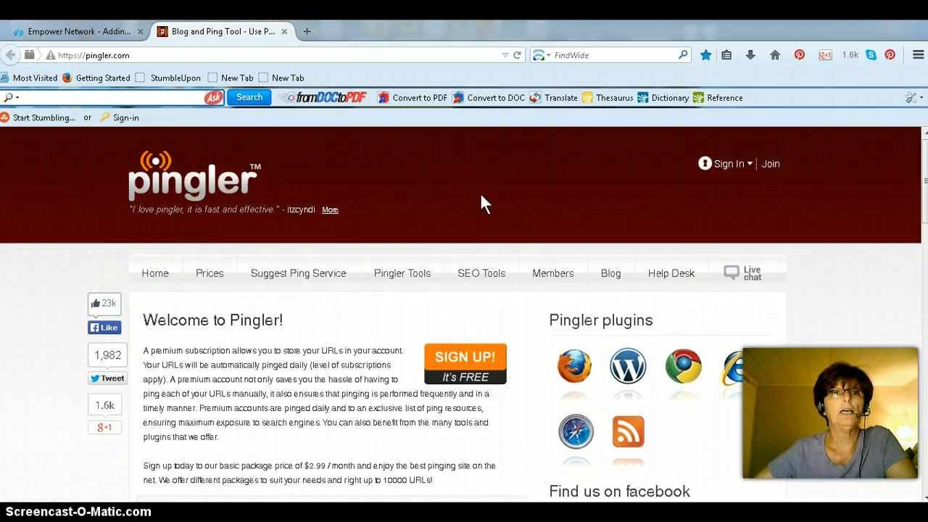
pyautogui.moveTo(663, 178)
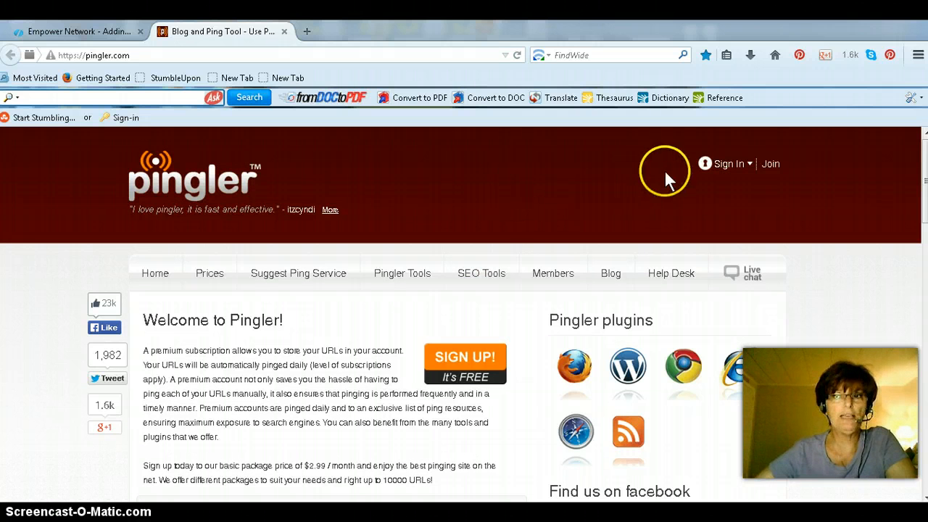
pyautogui.moveTo(577, 215)
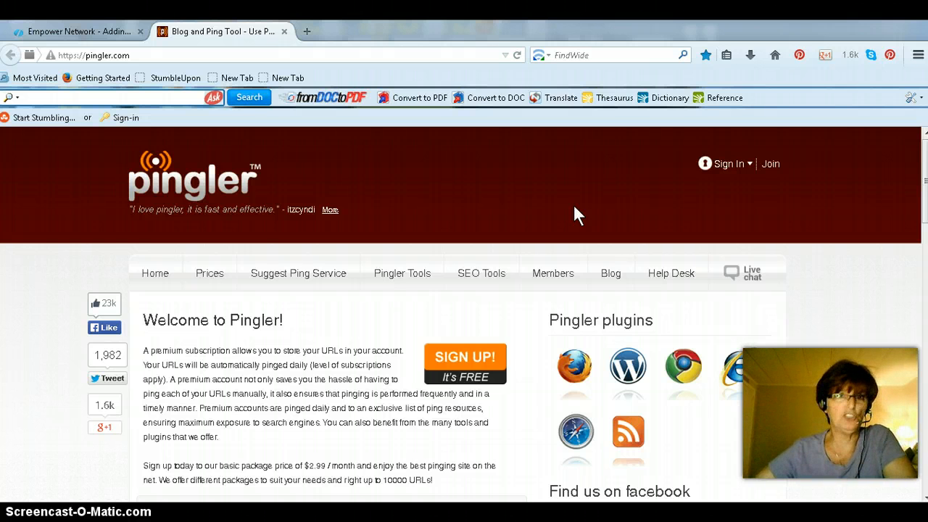
pyautogui.scroll(-3)
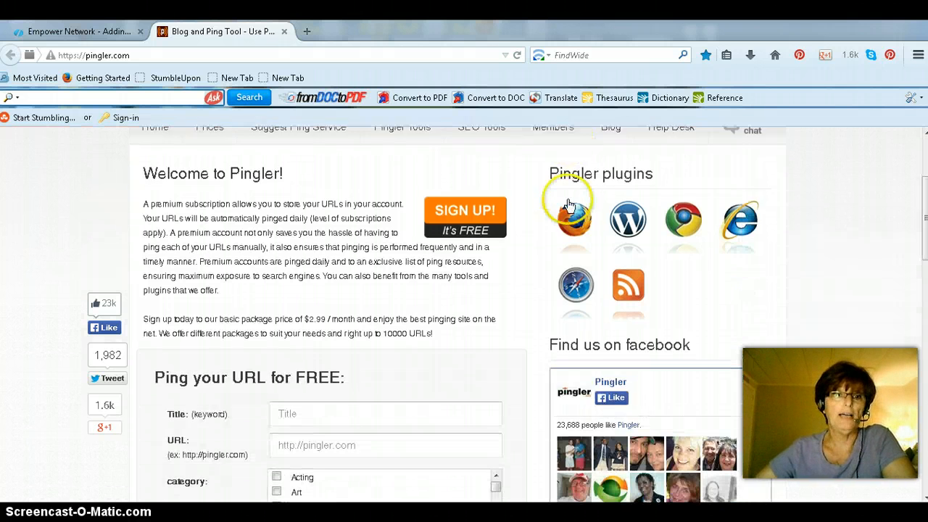
pyautogui.scroll(3)
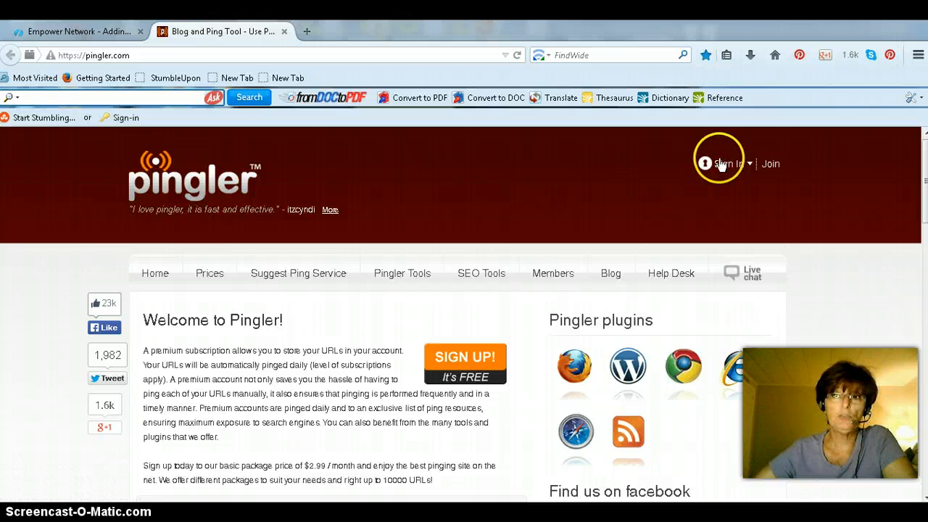
# Sign in to the Pingler account with the username and password
pyautogui.click(729, 163)
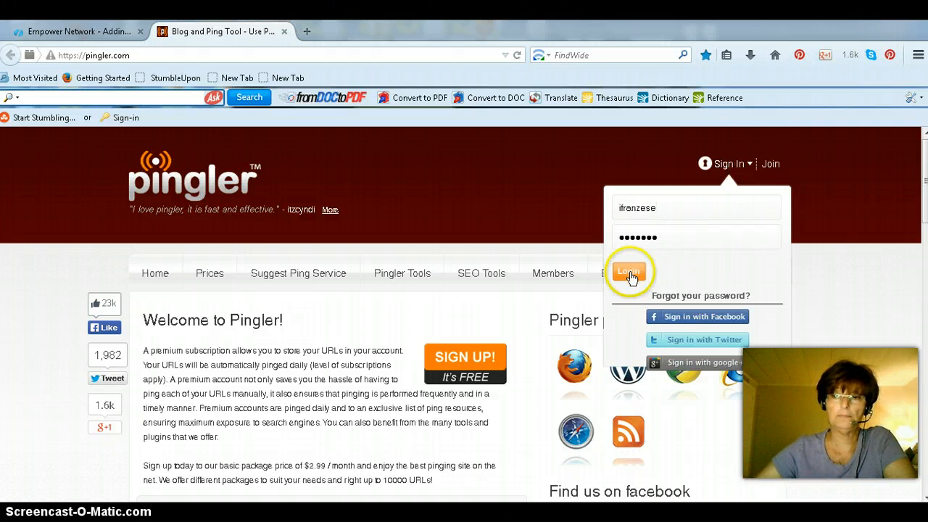
pyautogui.click(628, 270)
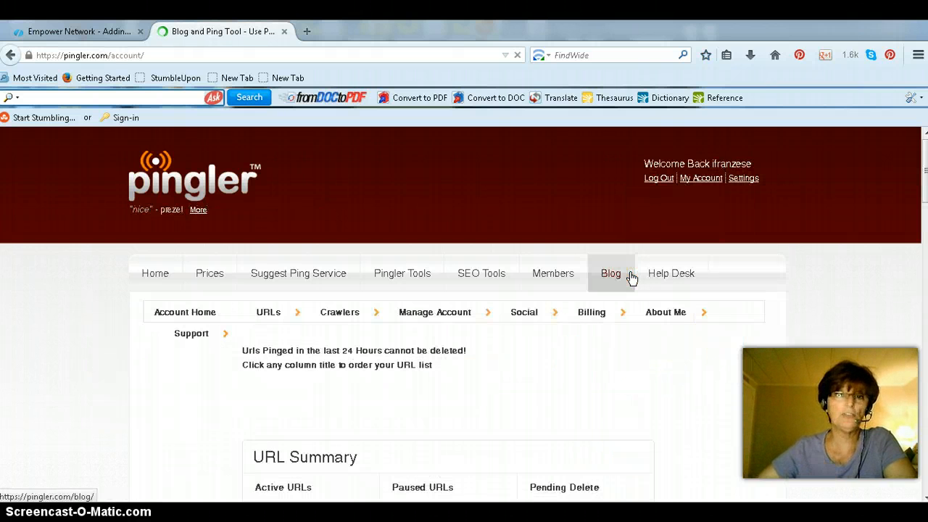
pyautogui.scroll(-3)
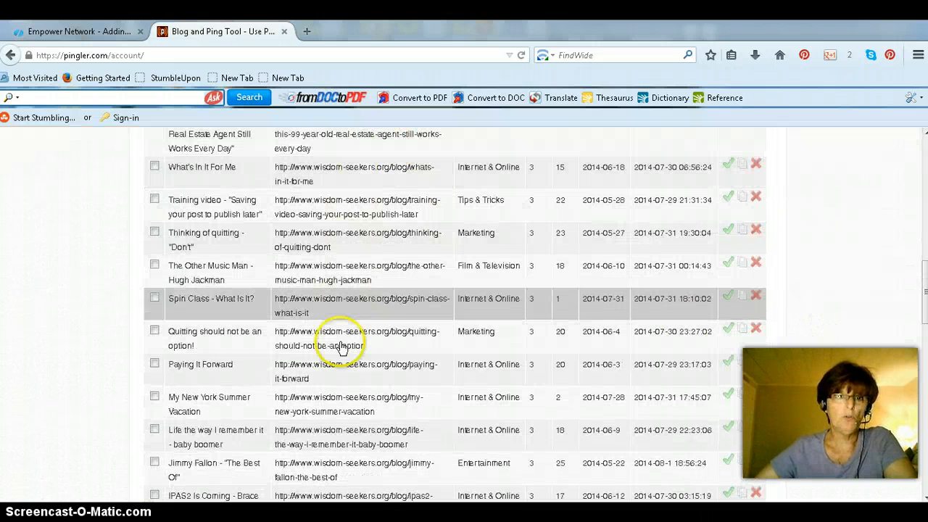
pyautogui.moveTo(891, 203)
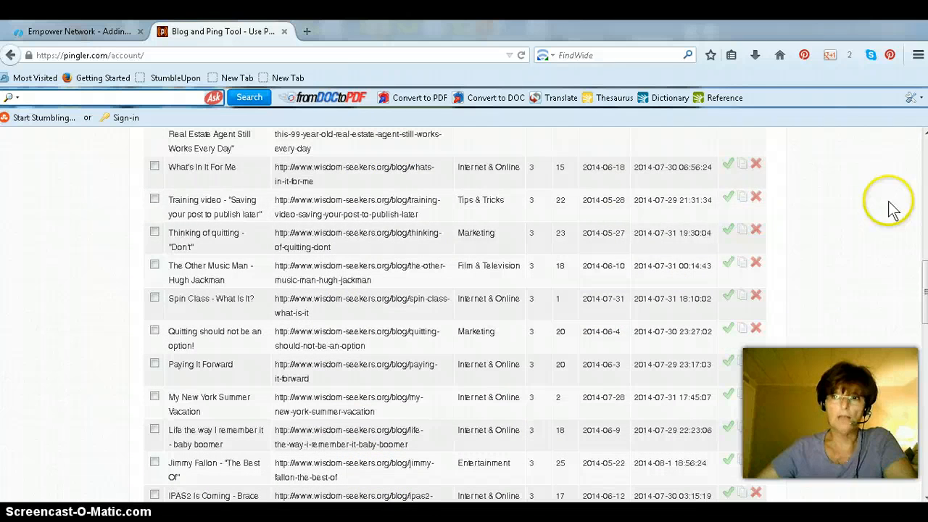
pyautogui.moveTo(568, 289)
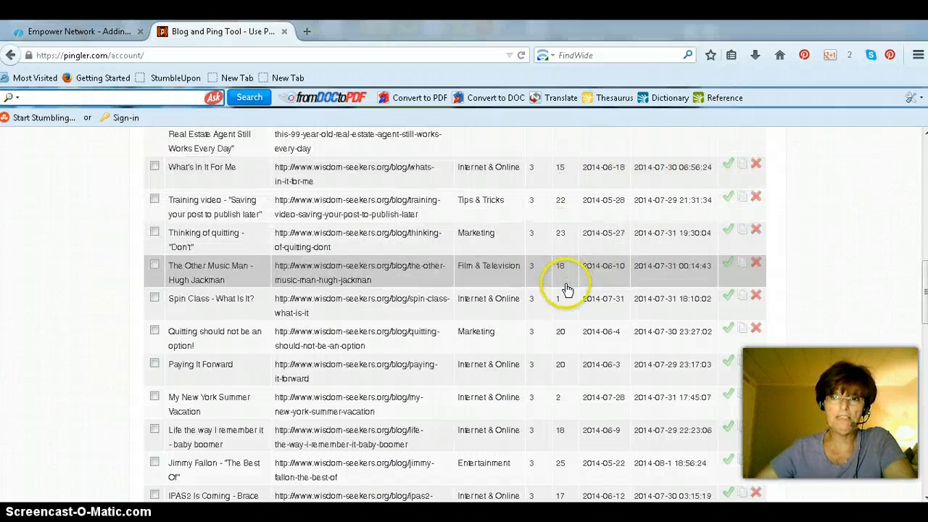
pyautogui.scroll(-3)
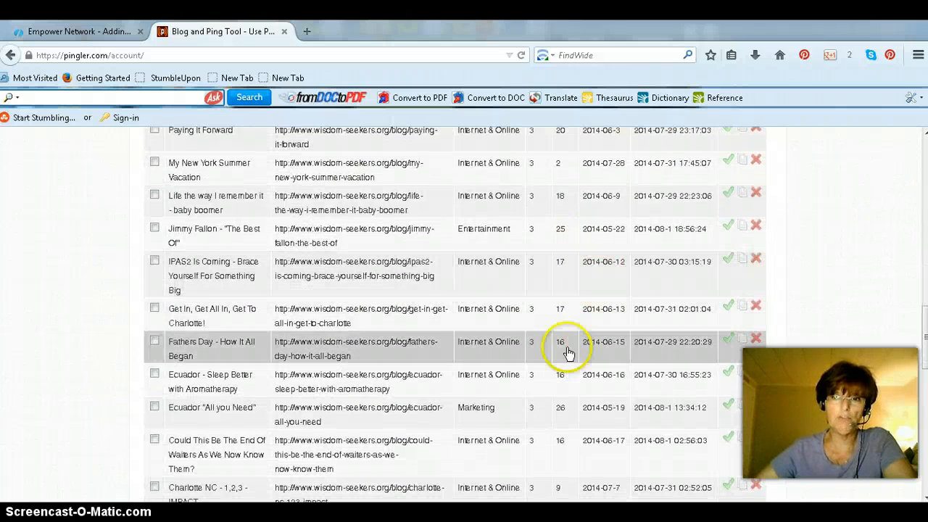
pyautogui.scroll(-3)
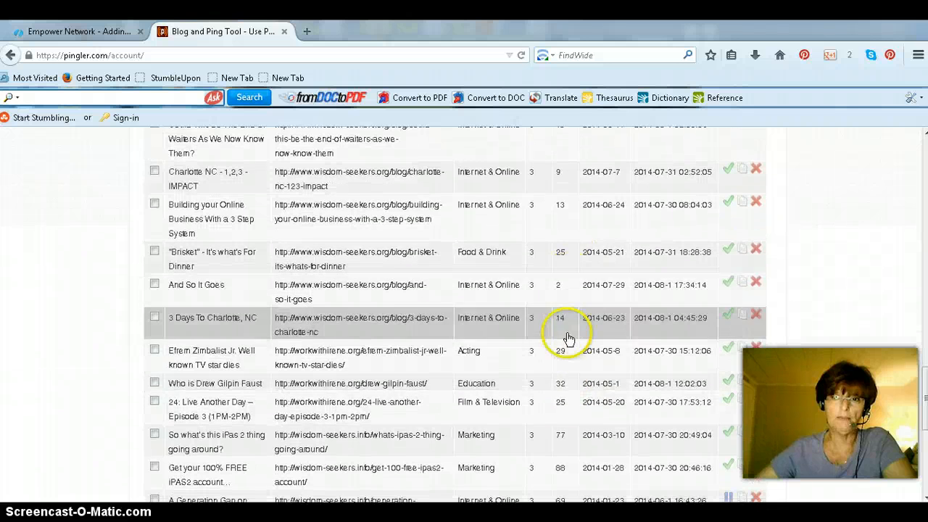
pyautogui.scroll(-3)
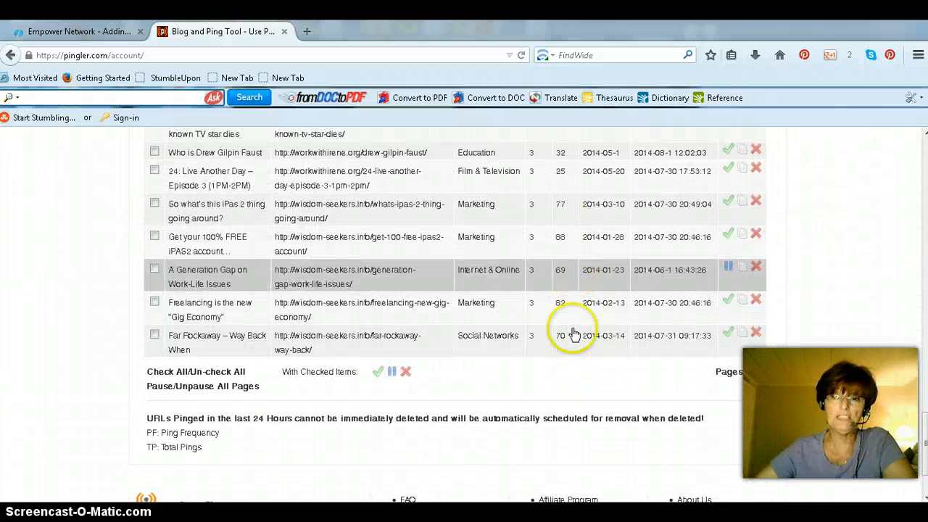
pyautogui.moveTo(573, 303)
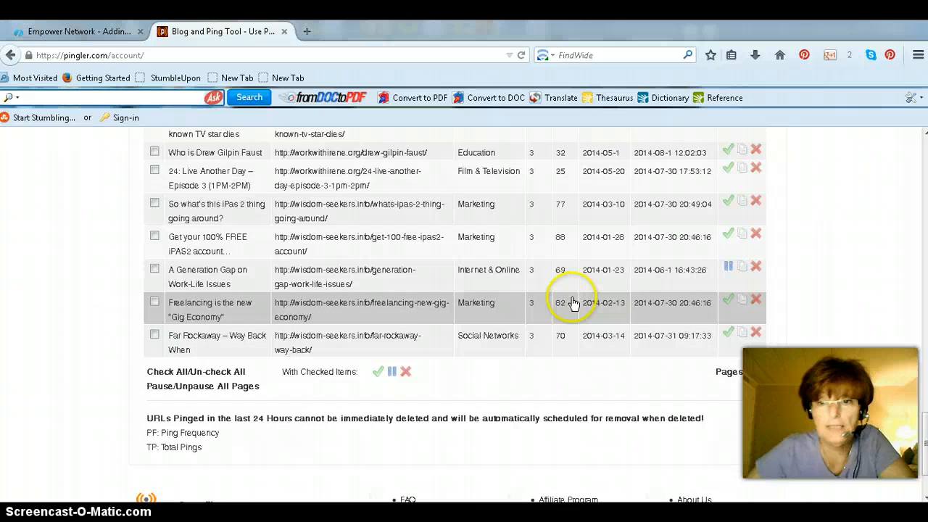
pyautogui.scroll(3)
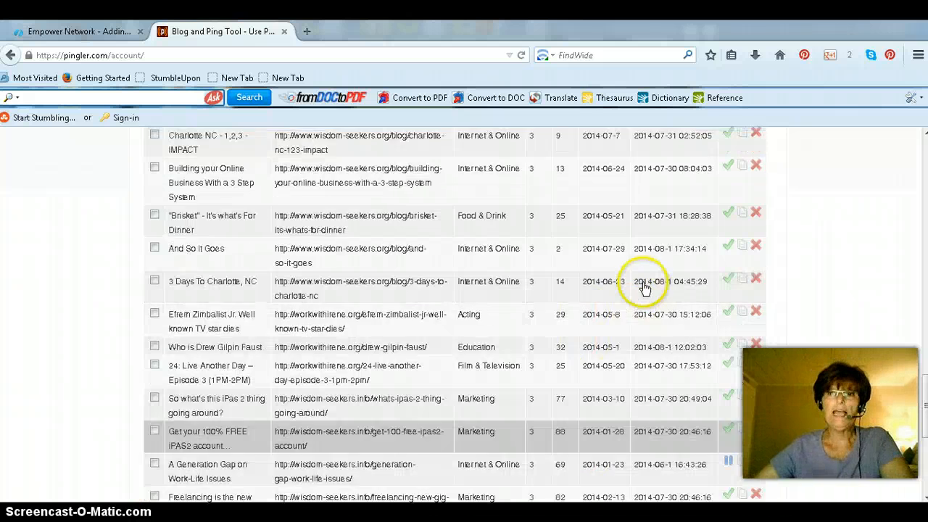
pyautogui.scroll(3)
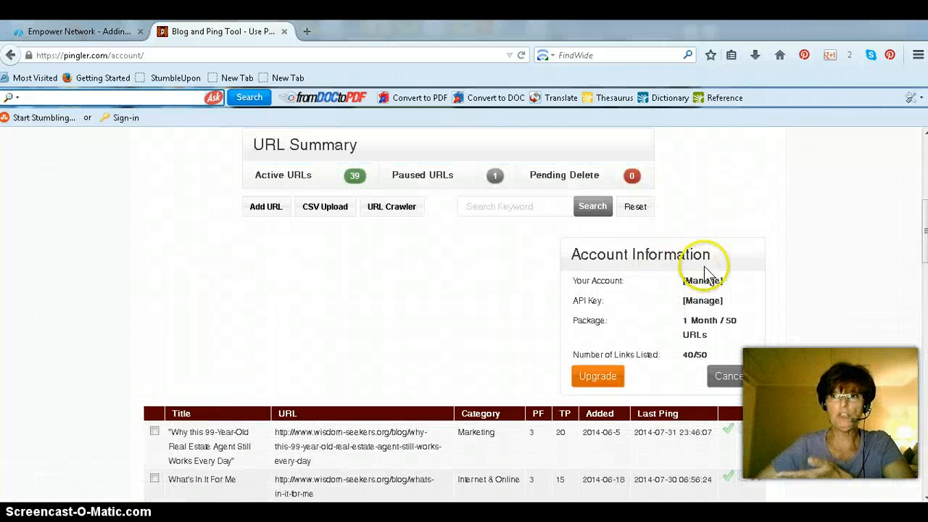
pyautogui.moveTo(504, 297)
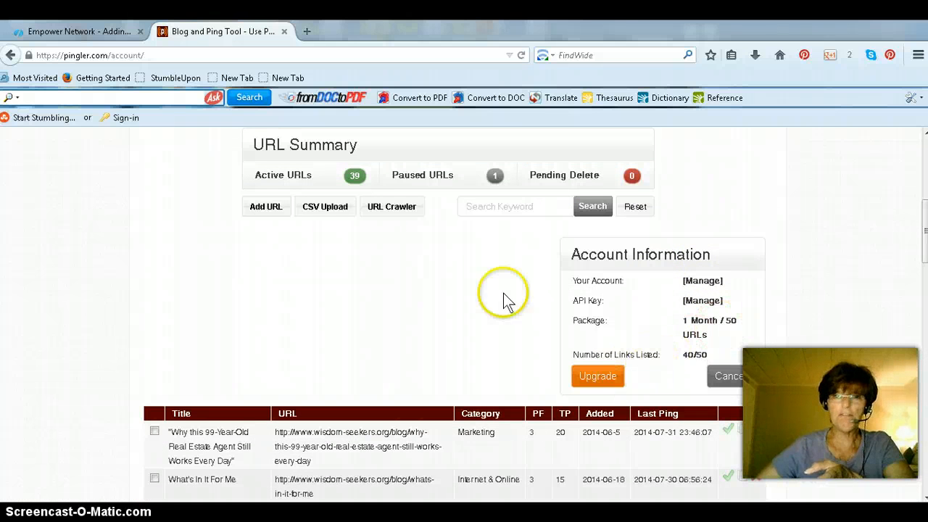
pyautogui.moveTo(409, 319)
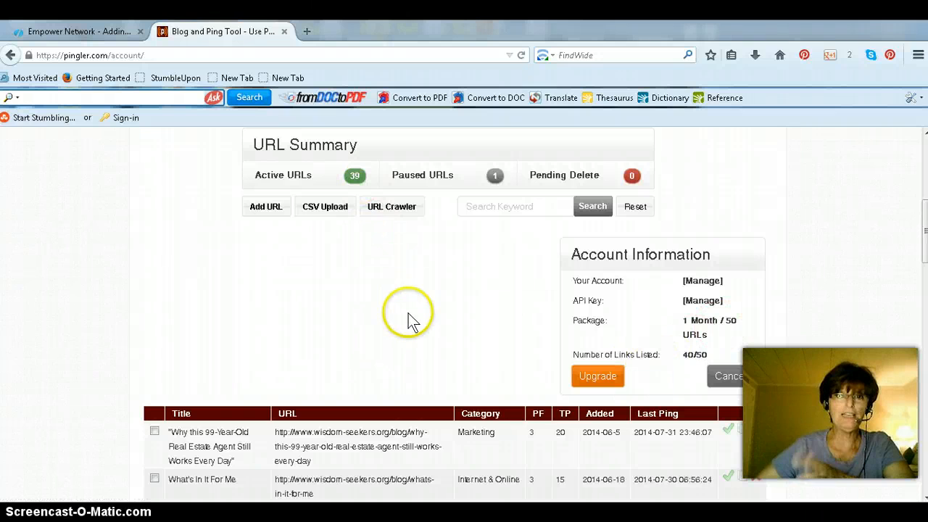
pyautogui.moveTo(413, 322)
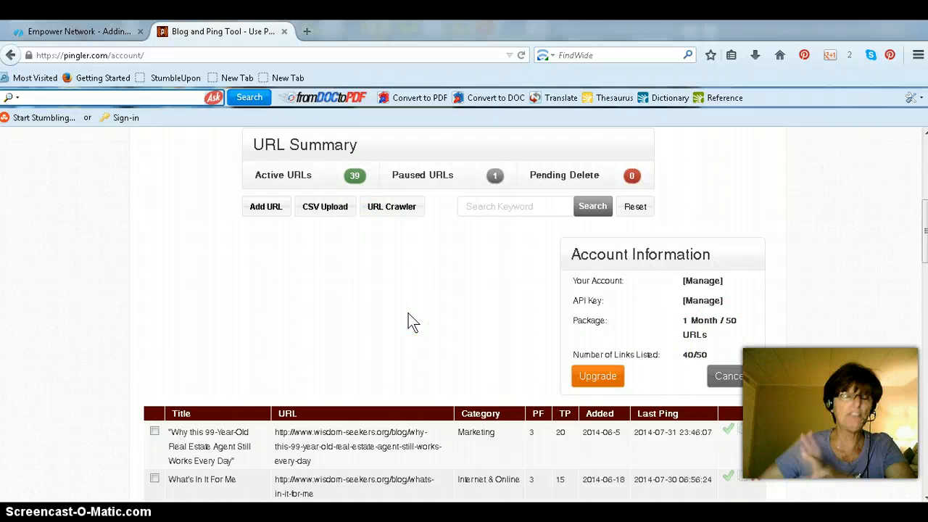
pyautogui.scroll(-3)
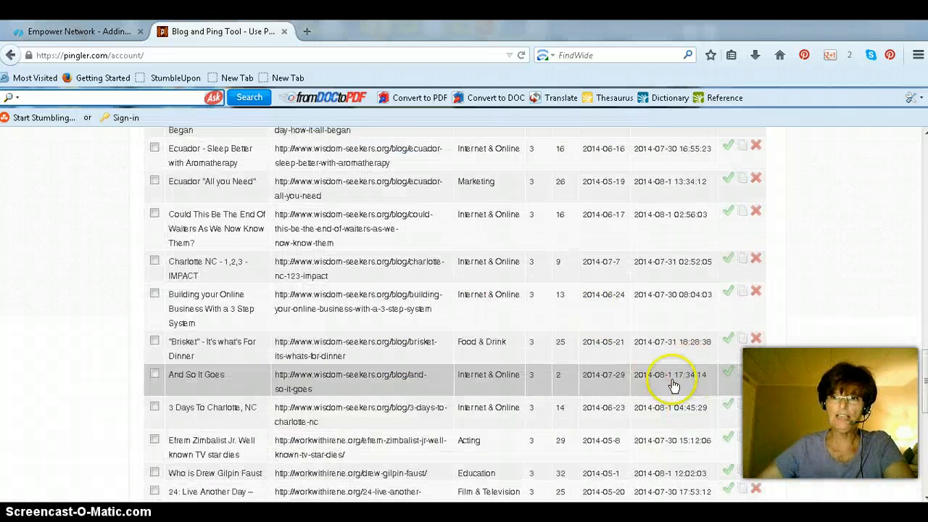
pyautogui.scroll(3)
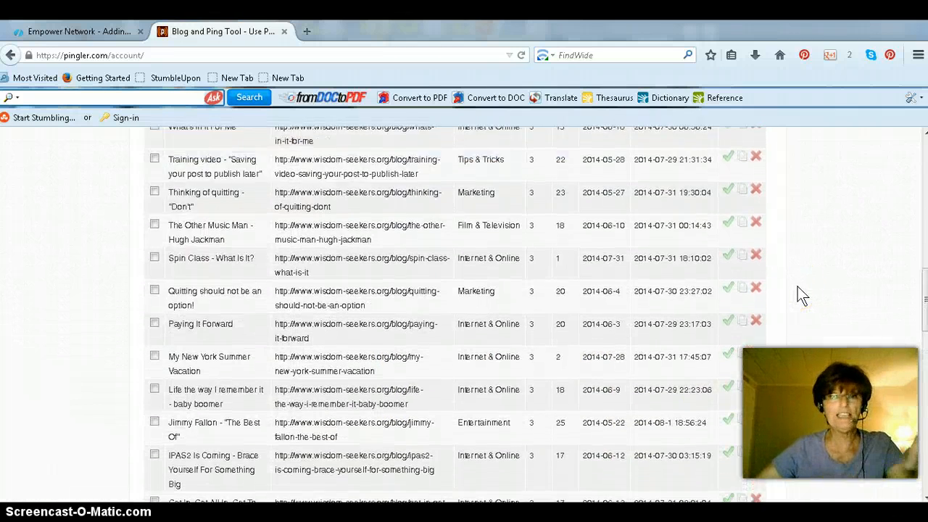
pyautogui.scroll(3)
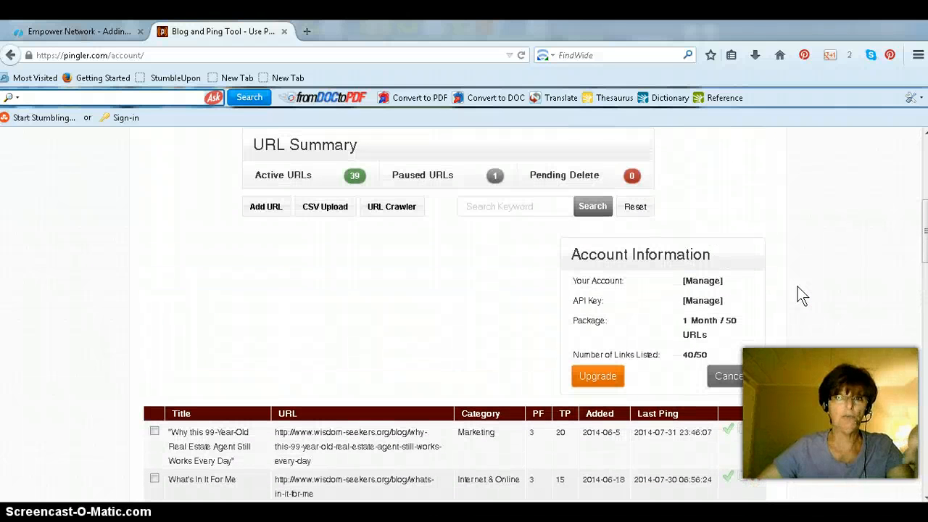
pyautogui.moveTo(373, 278)
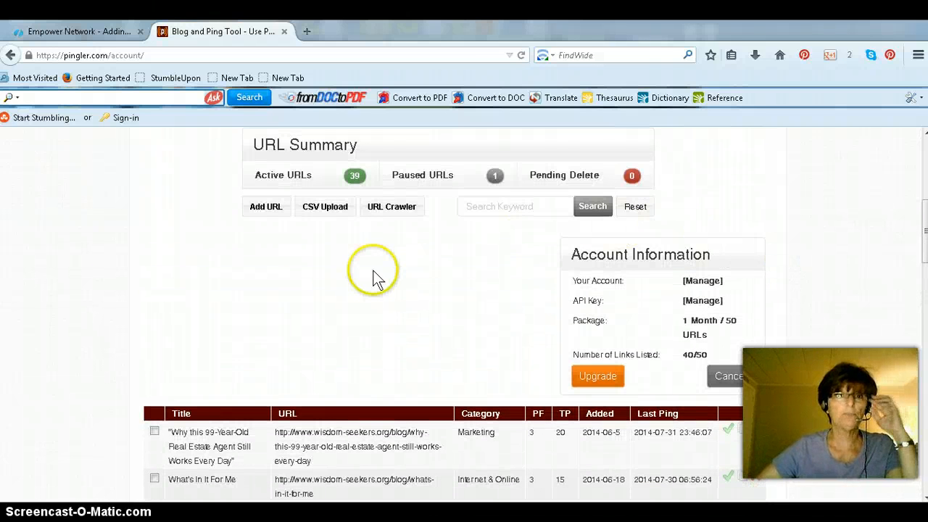
pyautogui.click(269, 233)
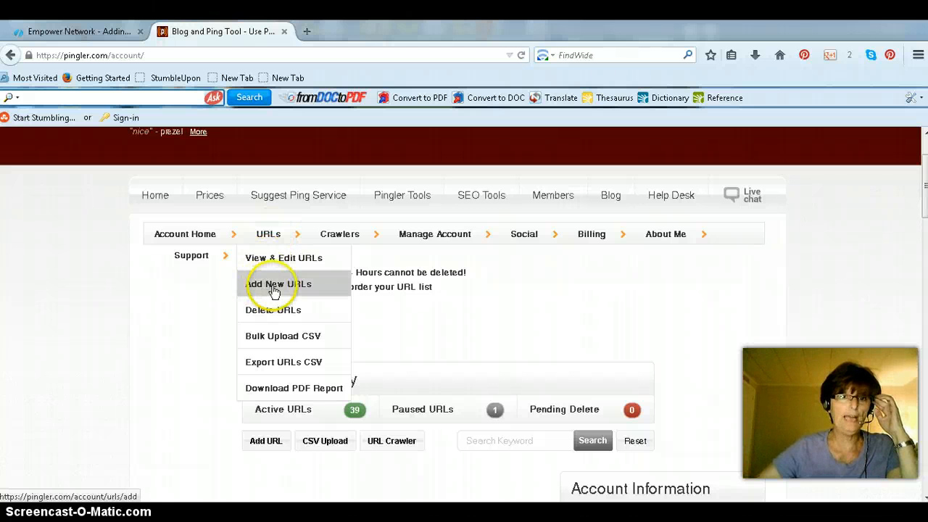
# Start a new URL entry and paste in the title of the ENV2 Navigation Bar post
pyautogui.click(279, 284)
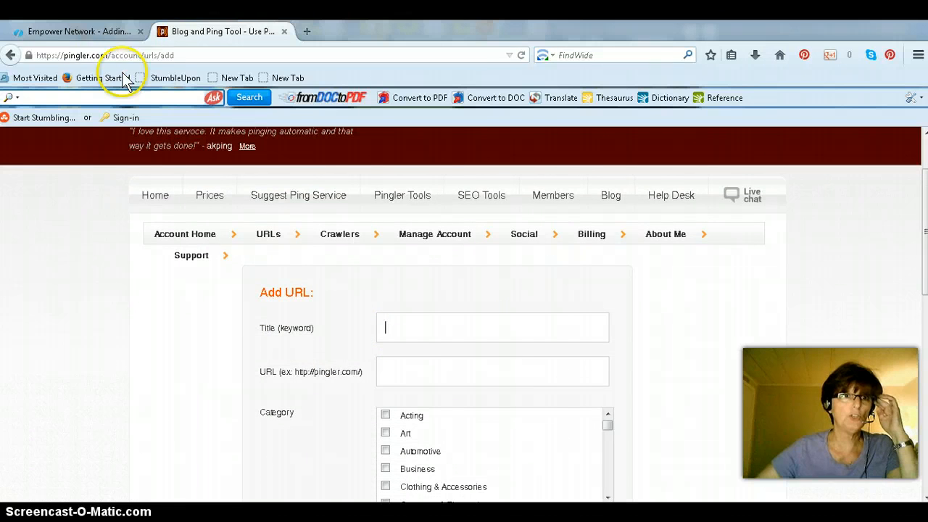
pyautogui.click(76, 31)
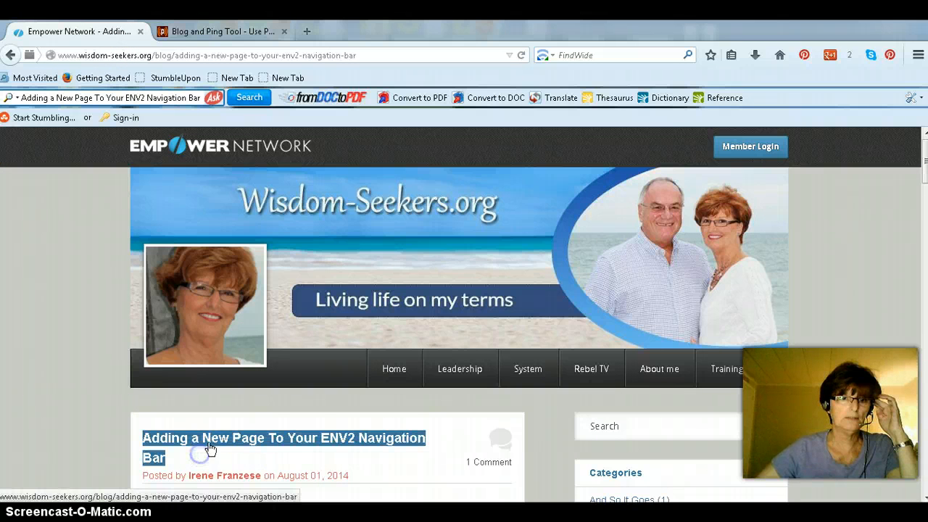
pyautogui.rightClick(210, 449)
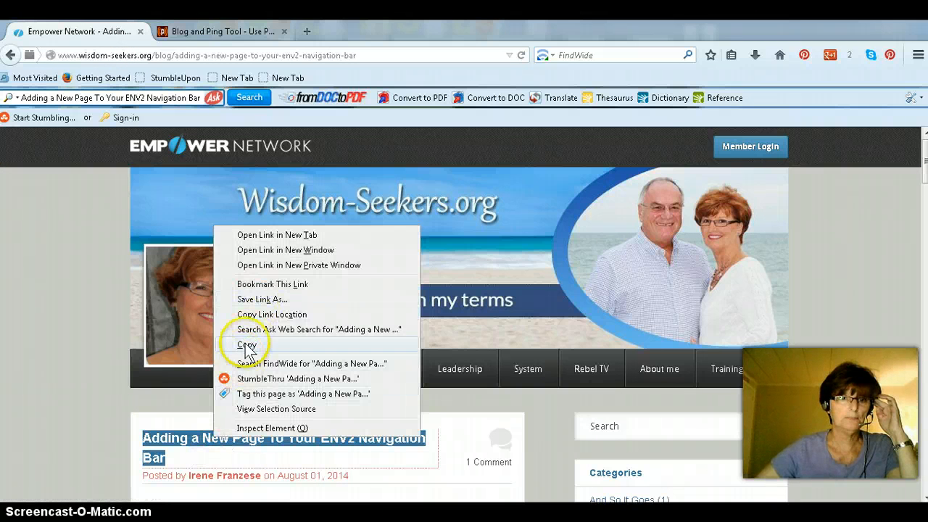
pyautogui.click(221, 32)
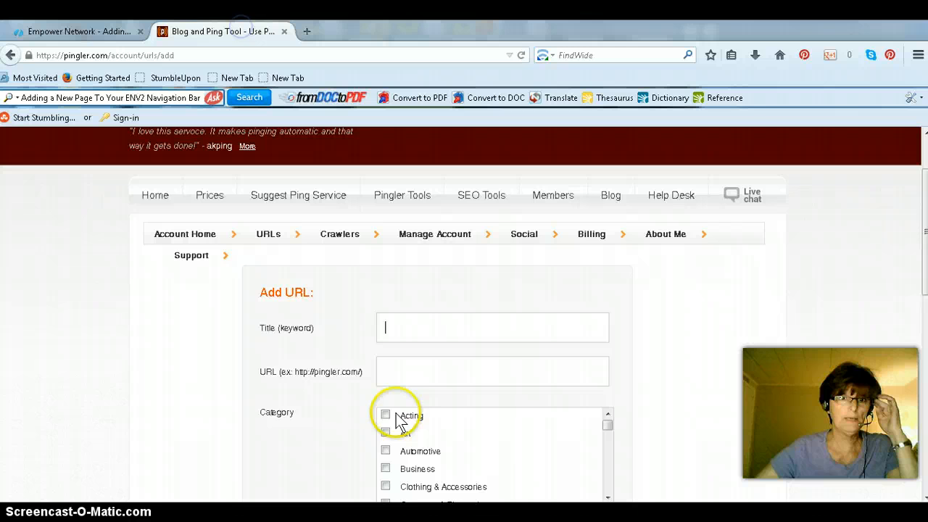
pyautogui.rightClick(492, 327)
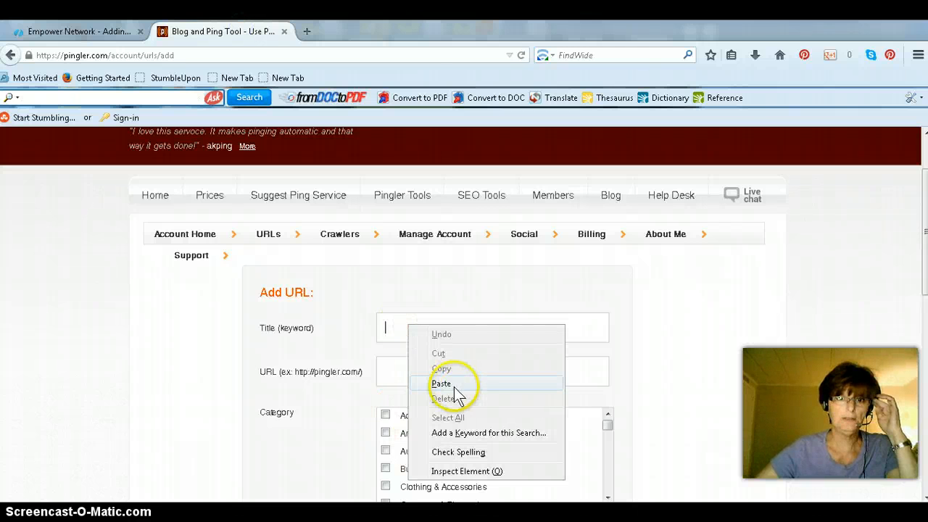
pyautogui.click(441, 383)
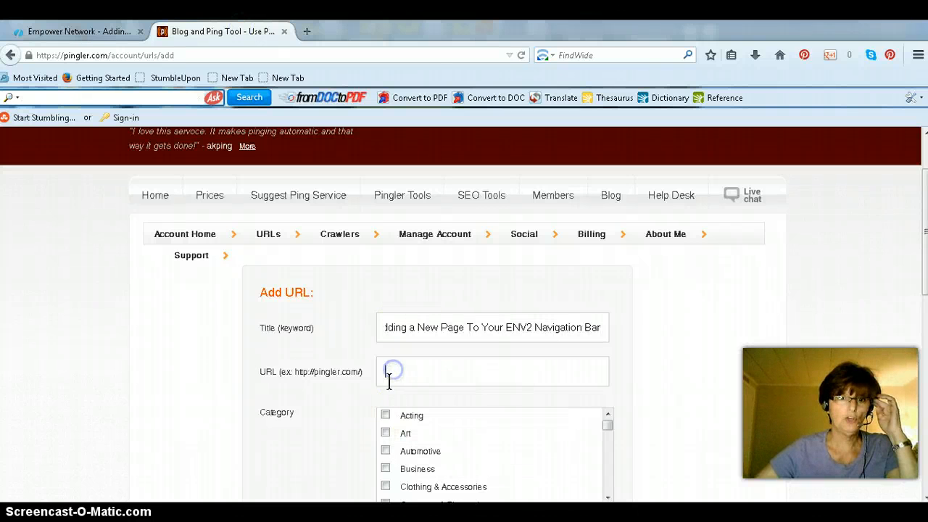
# Paste the blog post's web address into the URL field
pyautogui.click(73, 31)
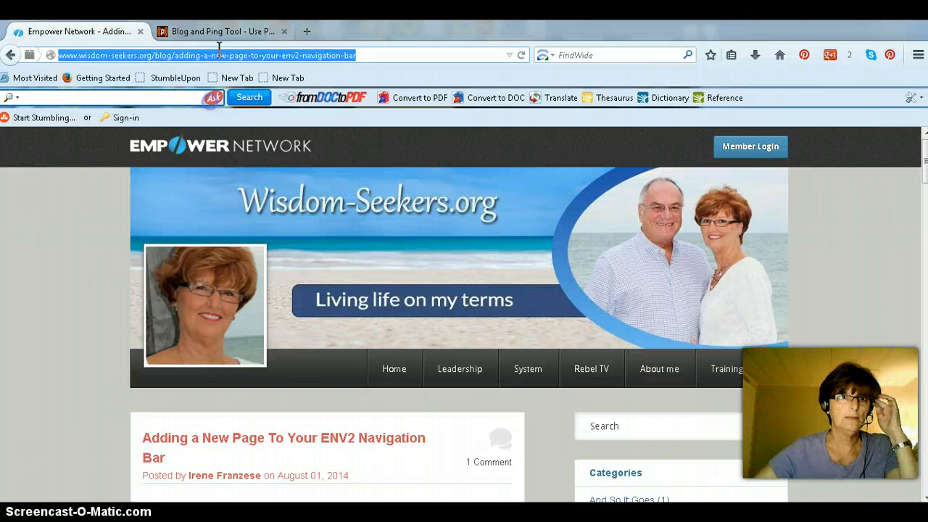
pyautogui.rightClick(395, 371)
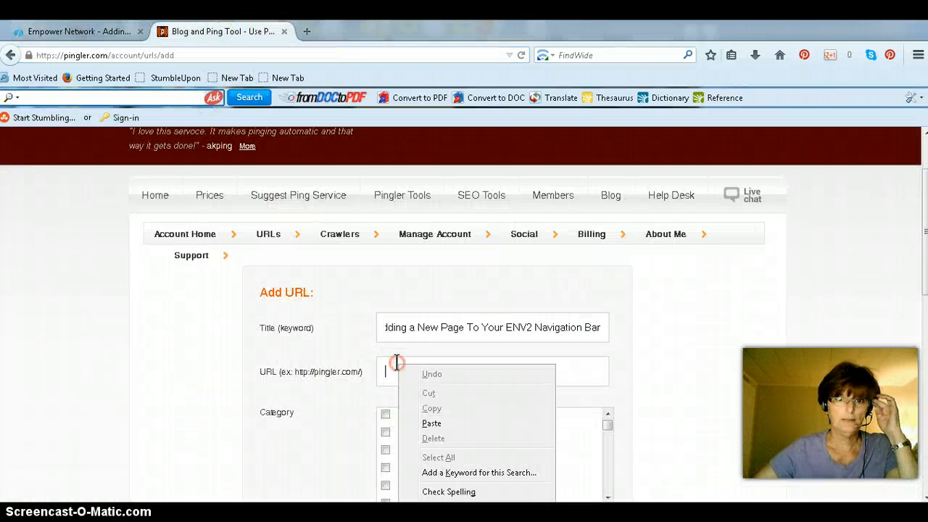
pyautogui.click(431, 423)
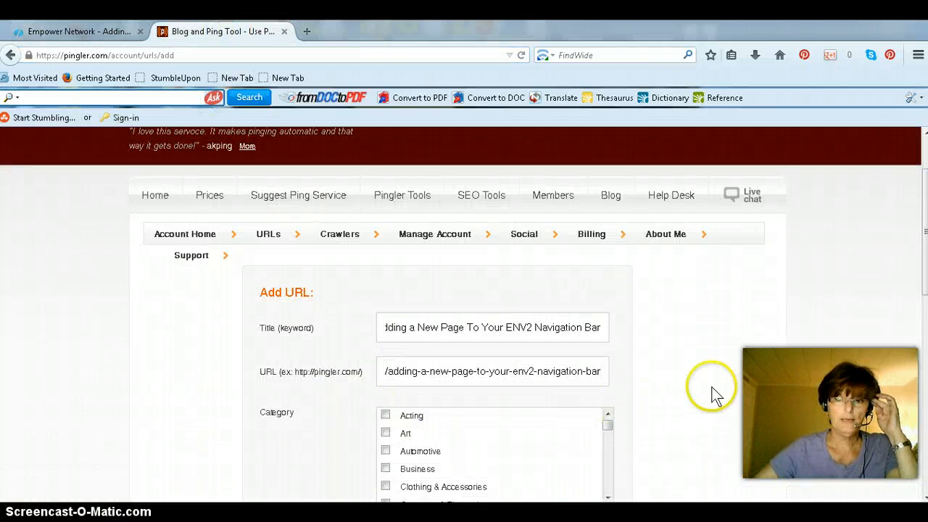
# Tick the Internet & Online and Marketing categories and submit with Add My URL
pyautogui.scroll(-3)
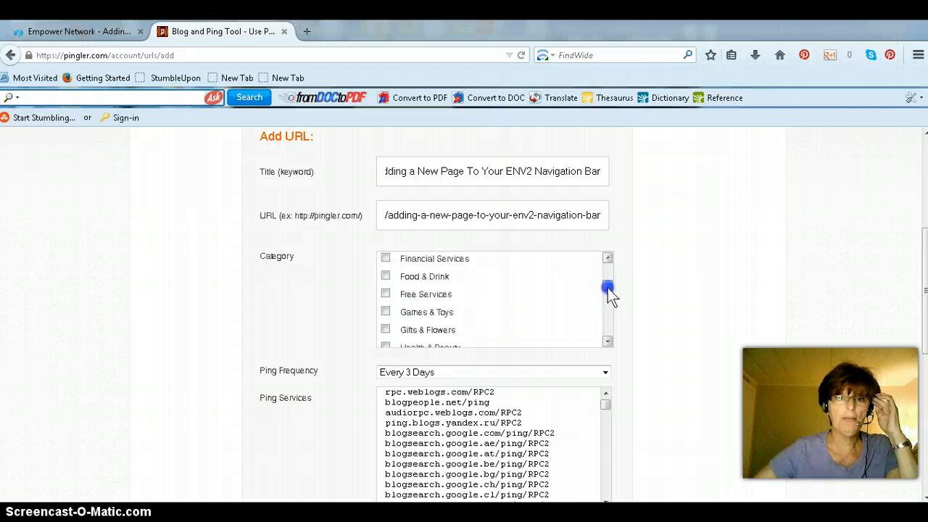
pyautogui.click(608, 289)
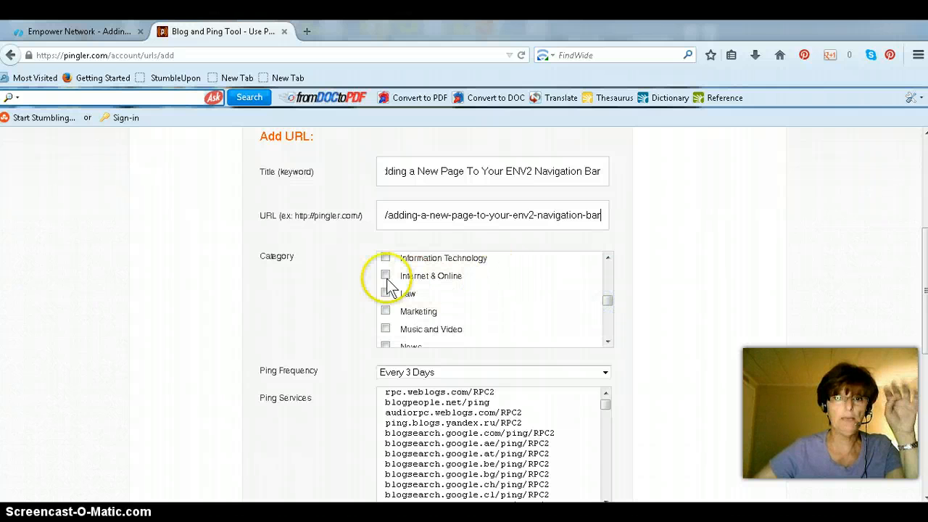
pyautogui.click(385, 275)
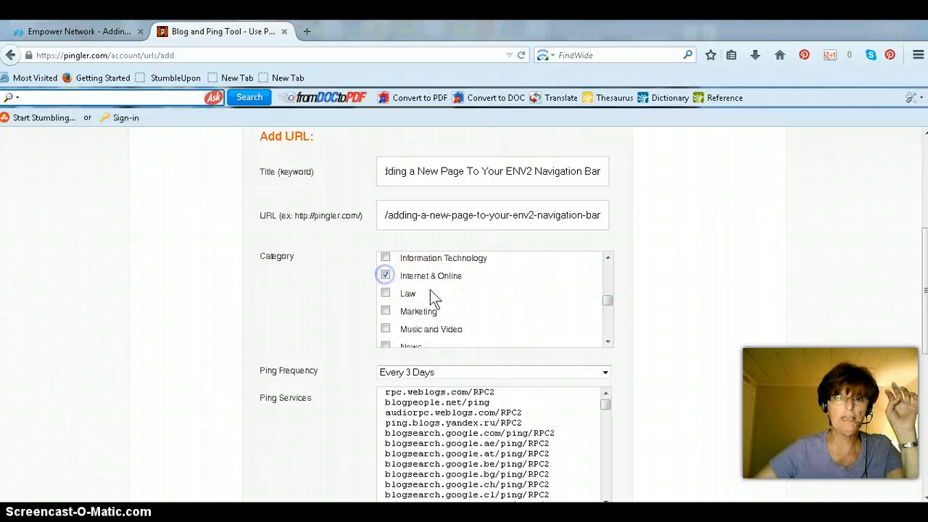
pyautogui.click(385, 311)
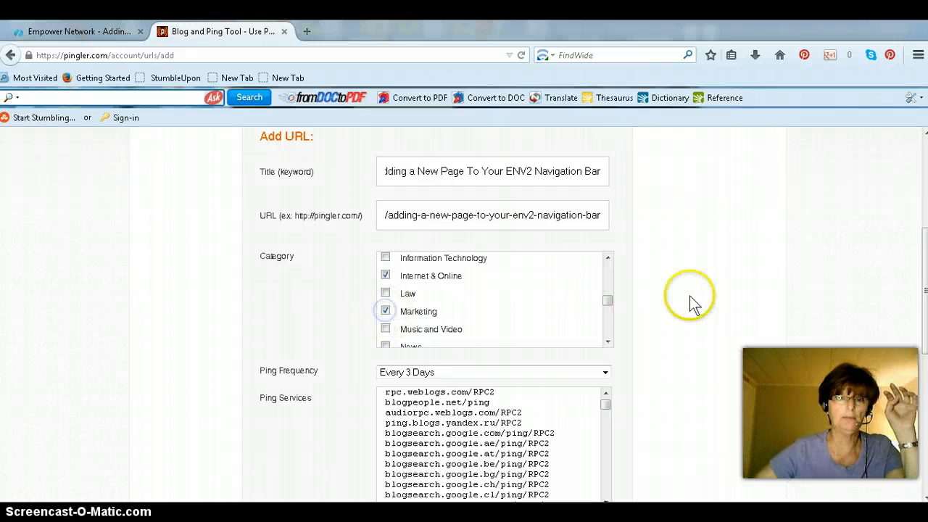
pyautogui.scroll(-3)
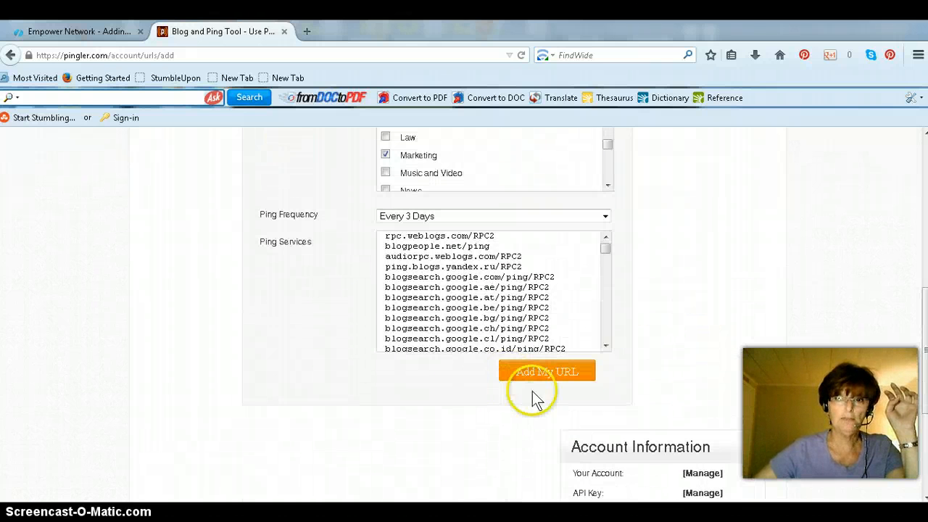
pyautogui.click(546, 370)
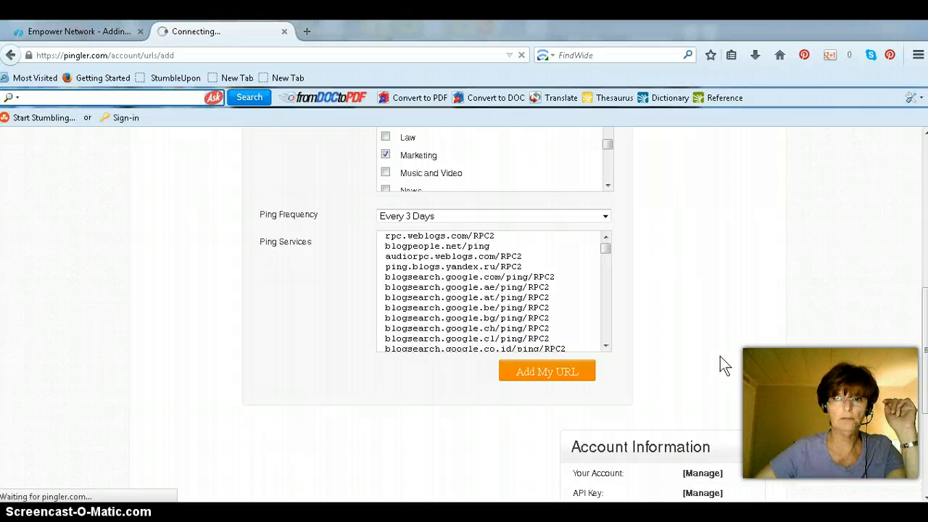
pyautogui.click(546, 371)
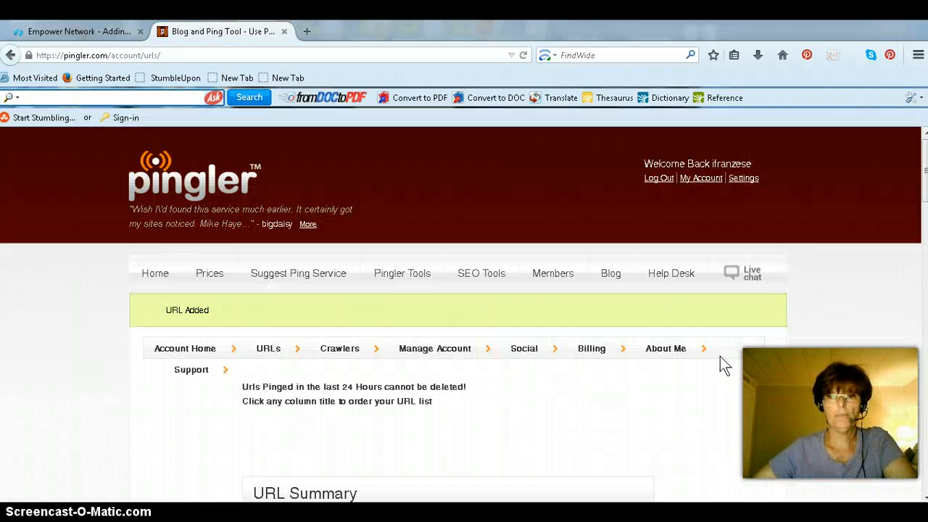
# Find the new blog post among the 40 active URLs
pyautogui.scroll(-3)
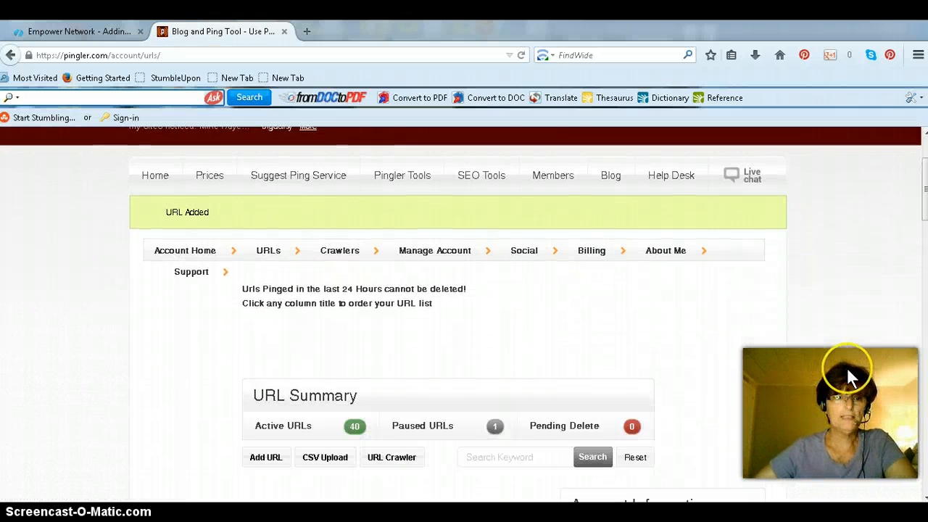
pyautogui.scroll(-3)
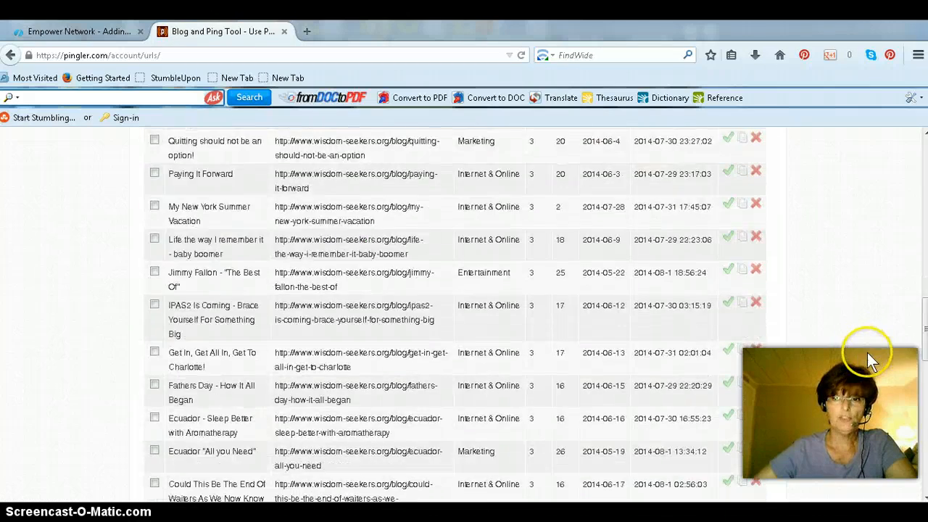
pyautogui.scroll(-3)
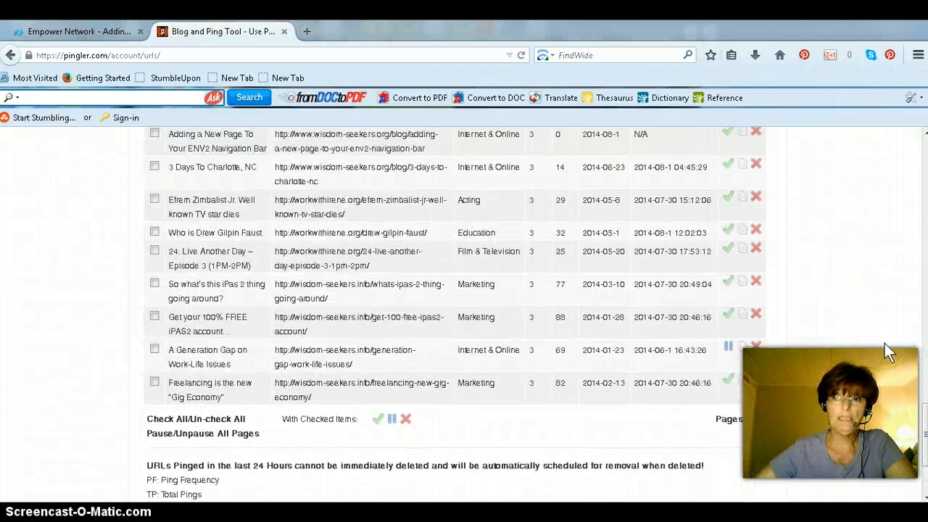
pyautogui.scroll(3)
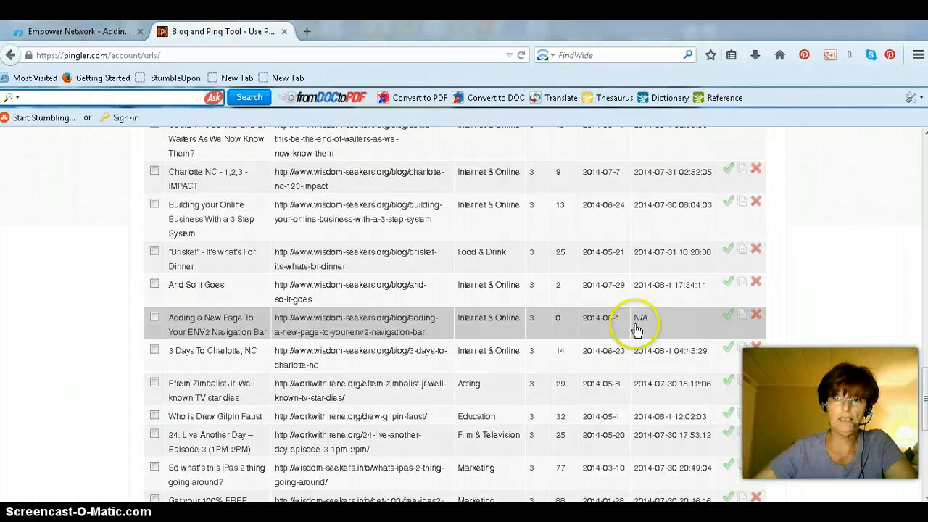
pyautogui.moveTo(196, 348)
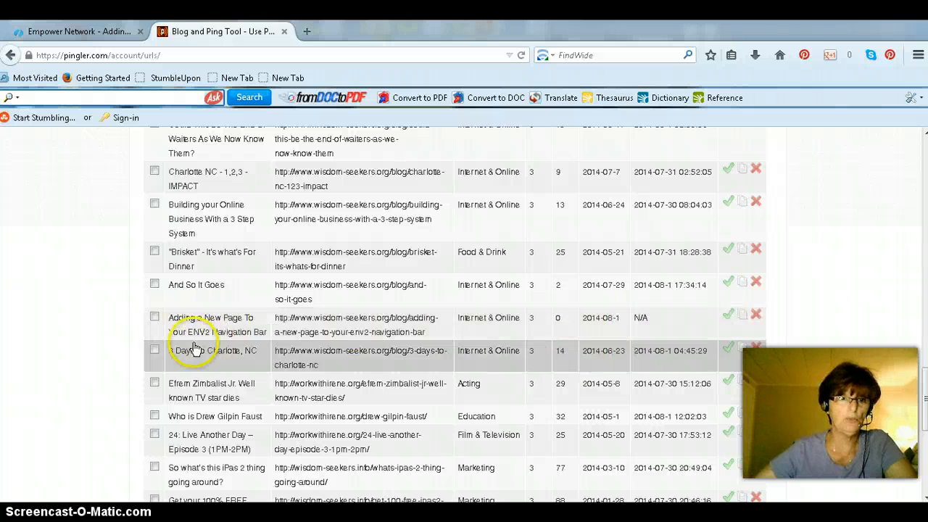
pyautogui.moveTo(567, 330)
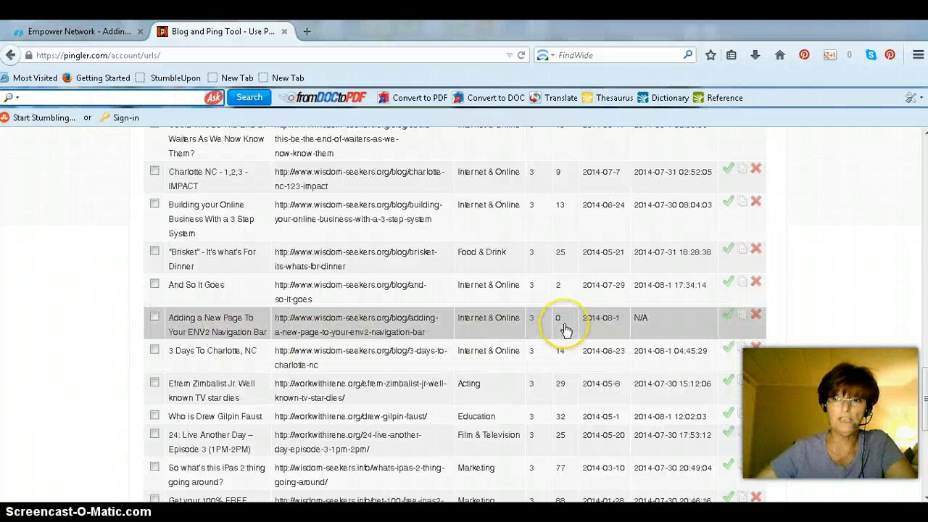
pyautogui.moveTo(535, 328)
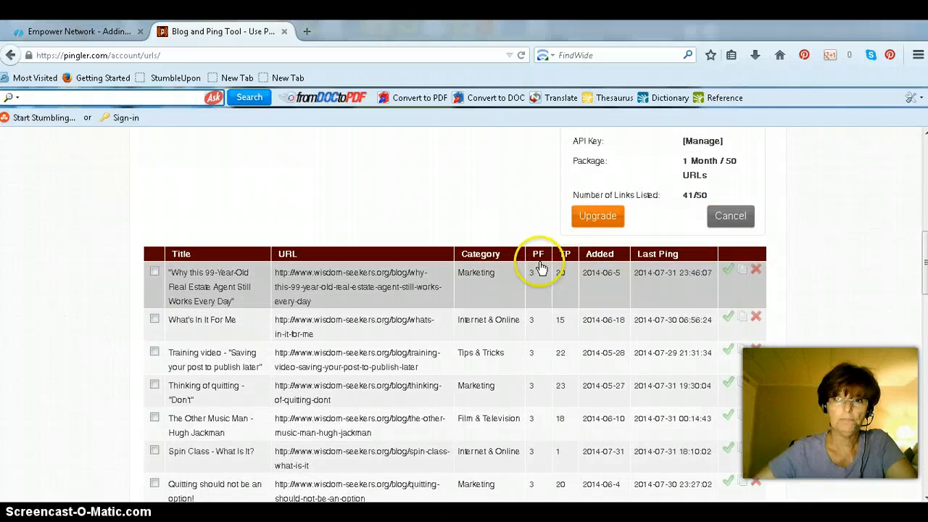
# Log out of Pingler and close its tab, leaving the blog post open
pyautogui.scroll(-3)
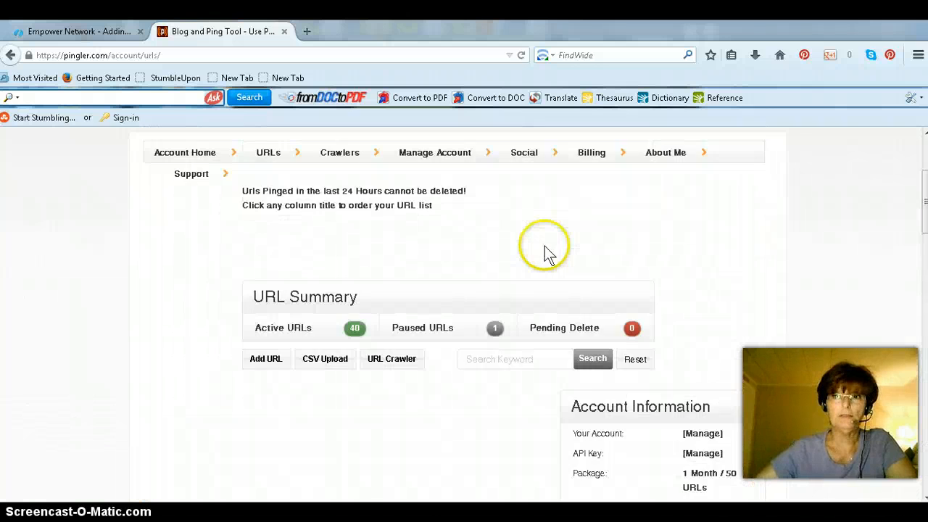
pyautogui.scroll(3)
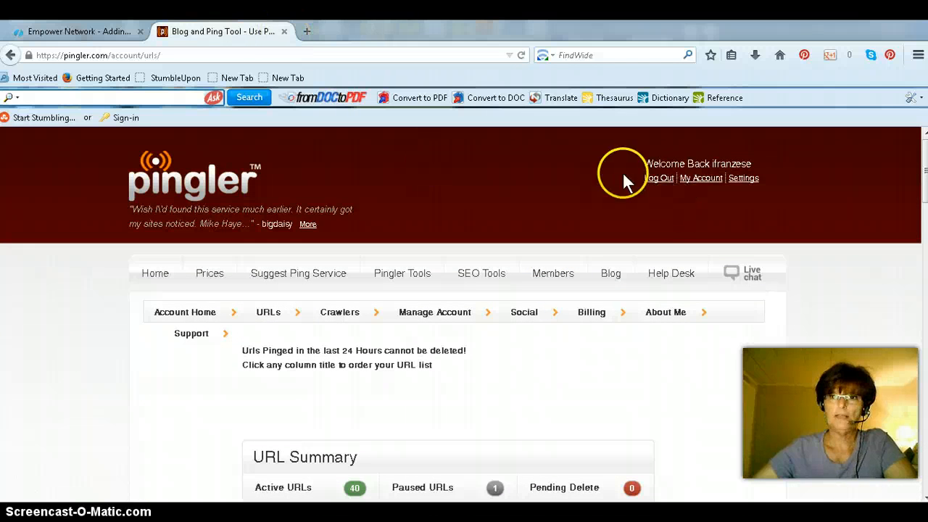
pyautogui.click(658, 177)
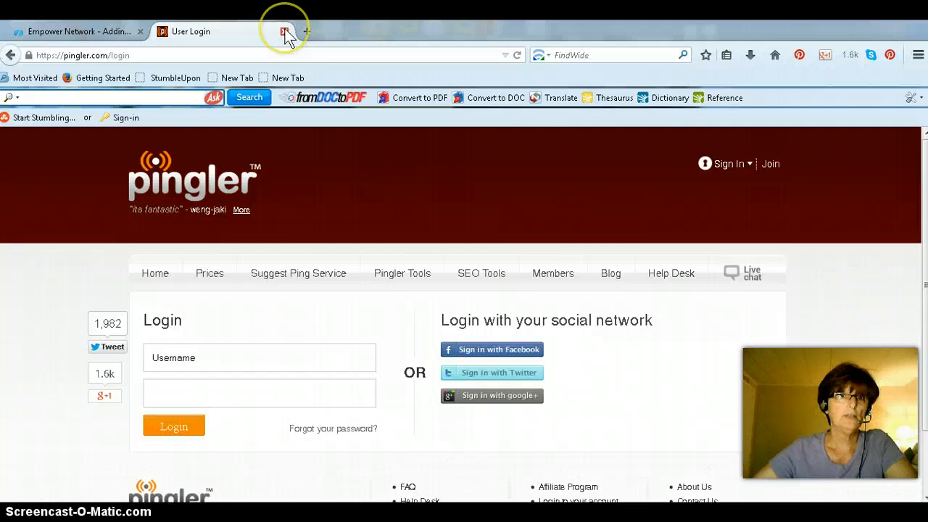
pyautogui.click(284, 31)
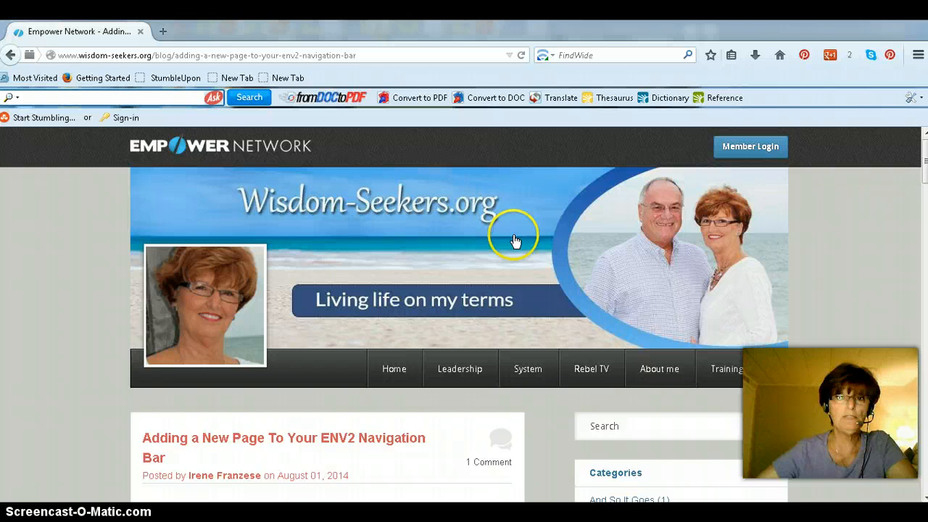
pyautogui.moveTo(92, 194)
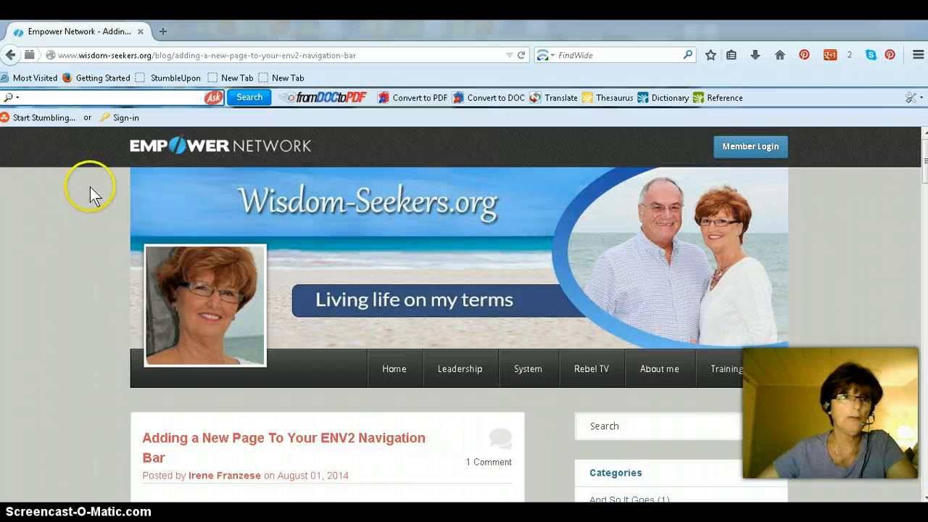
pyautogui.moveTo(97, 200)
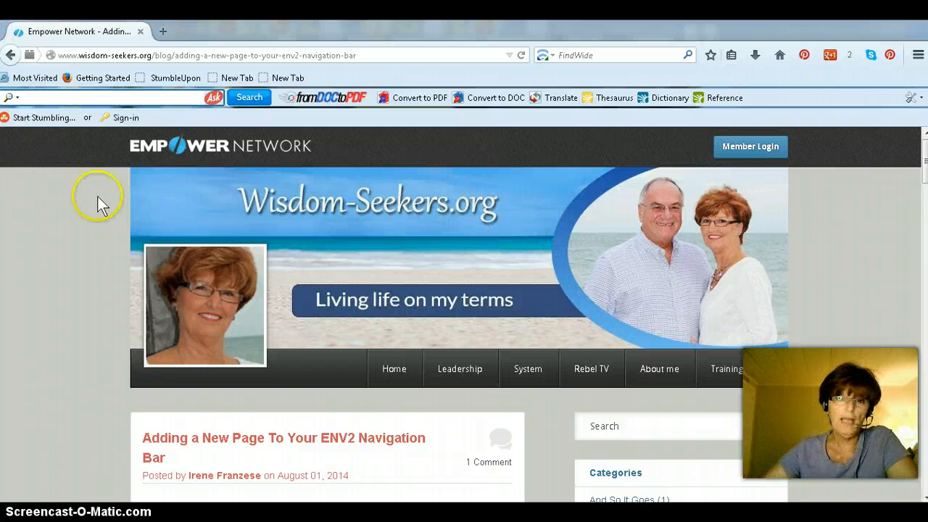
pyautogui.moveTo(728, 368)
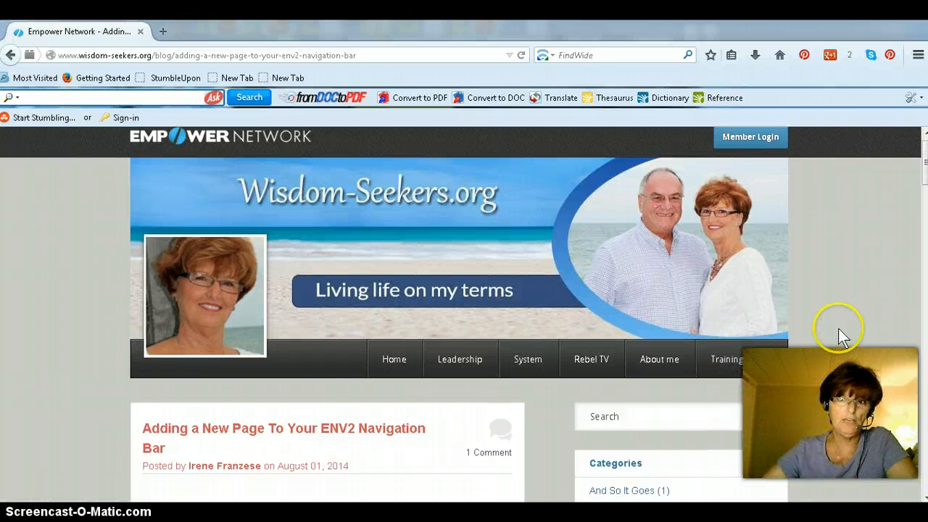
pyautogui.scroll(-3)
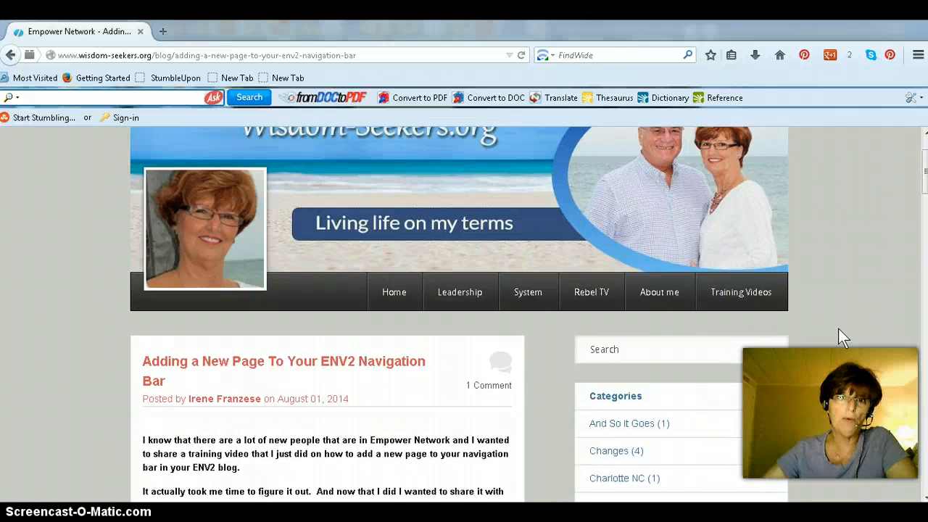
pyautogui.scroll(3)
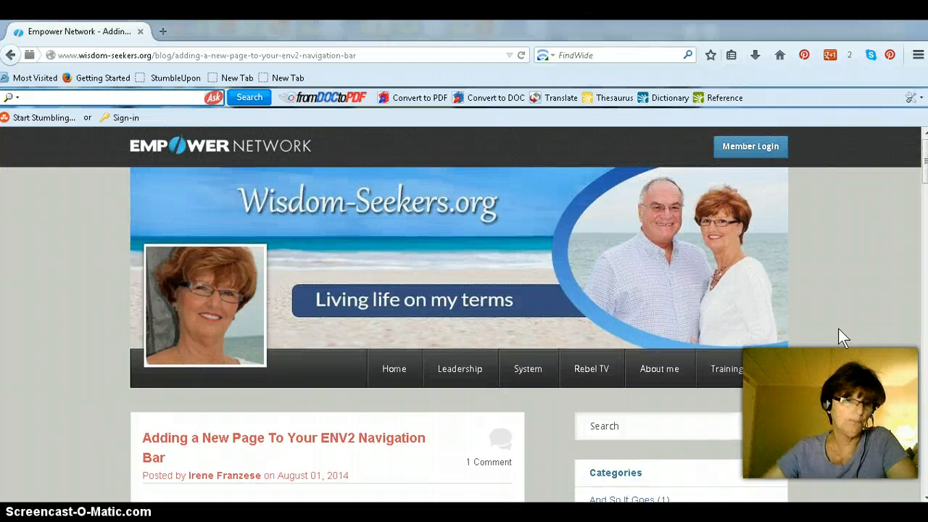
pyautogui.scroll(-3)
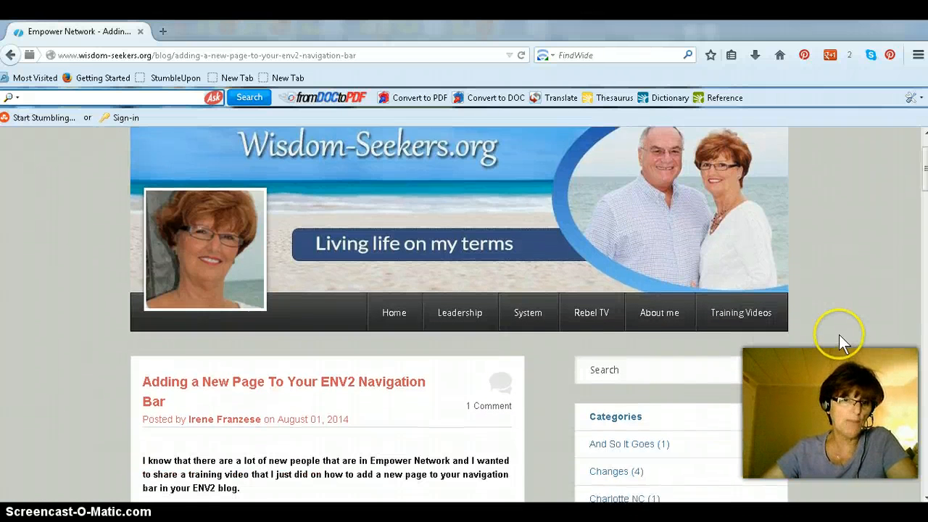
pyautogui.scroll(-3)
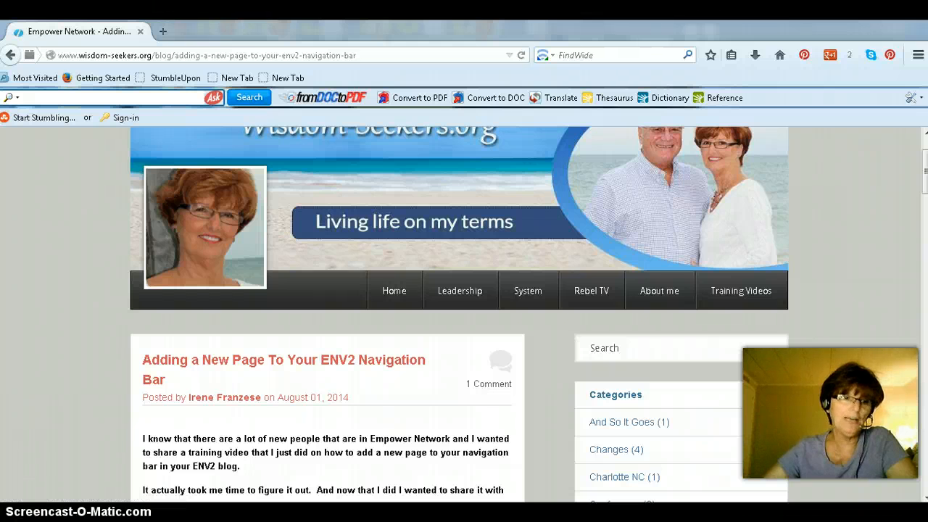